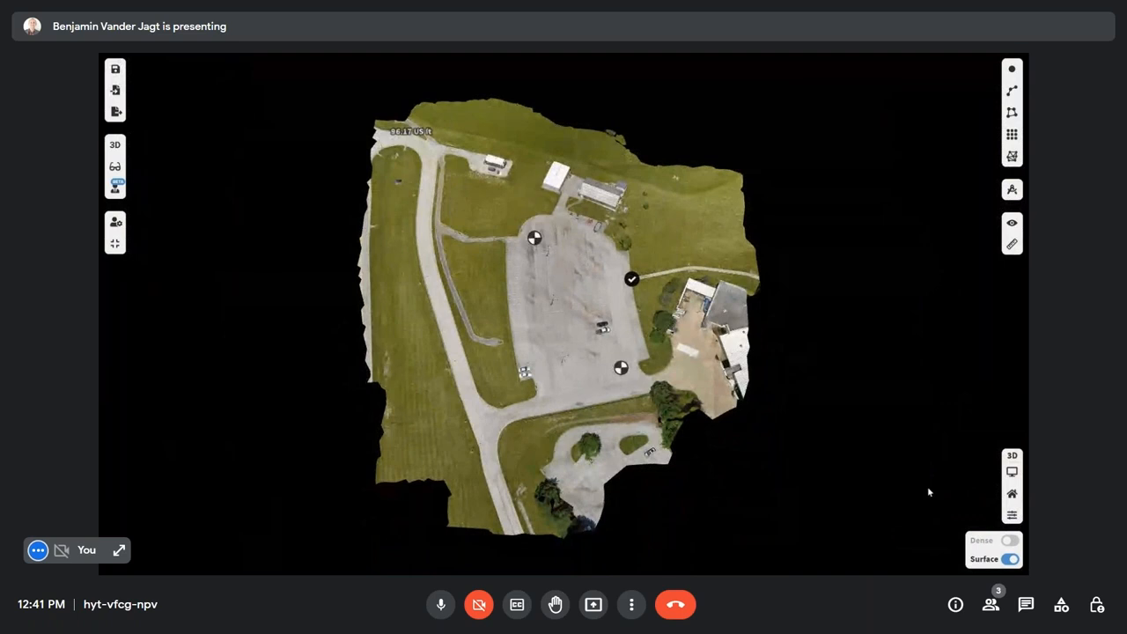
- Switch to the 3D view mode and show the dense point cloud over the parking lot
click(115, 145)
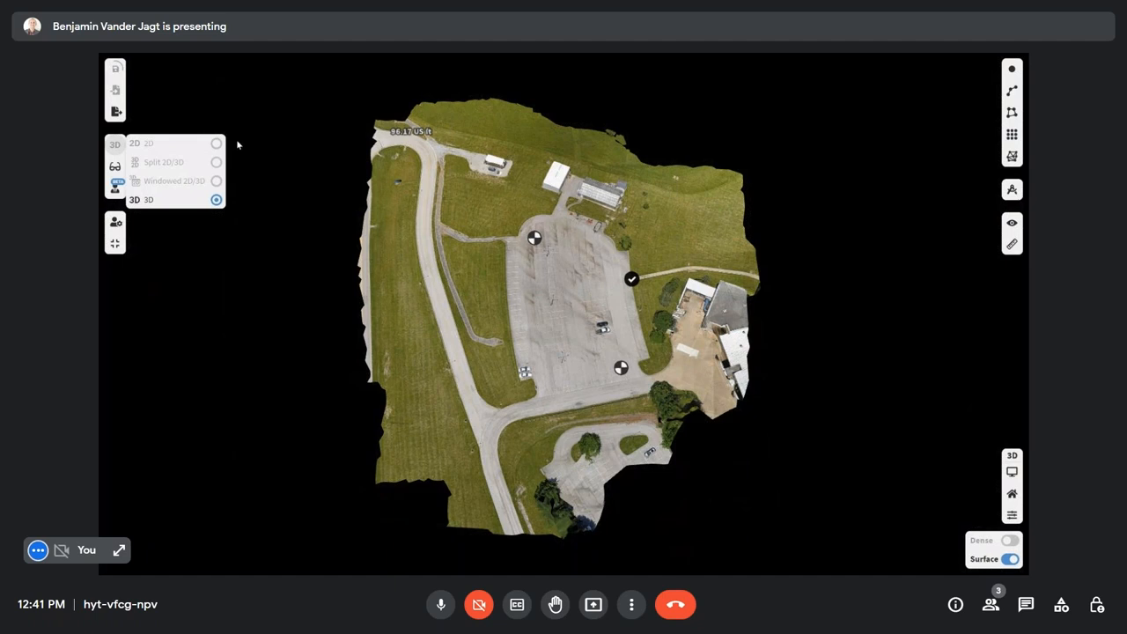
mouse_move(166, 162)
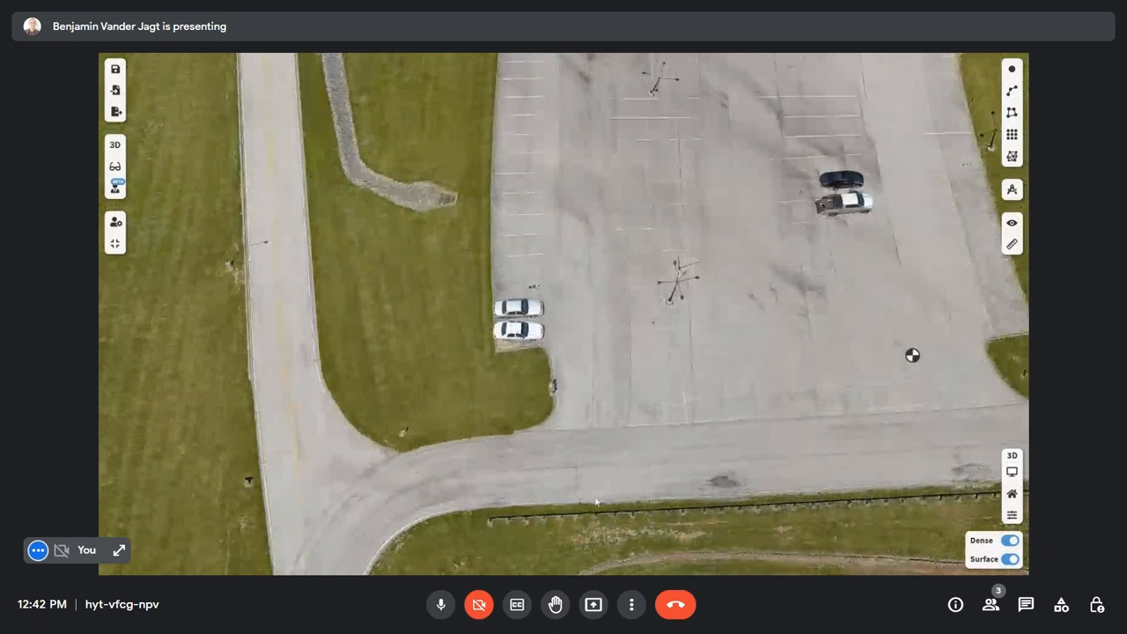
click(1010, 559)
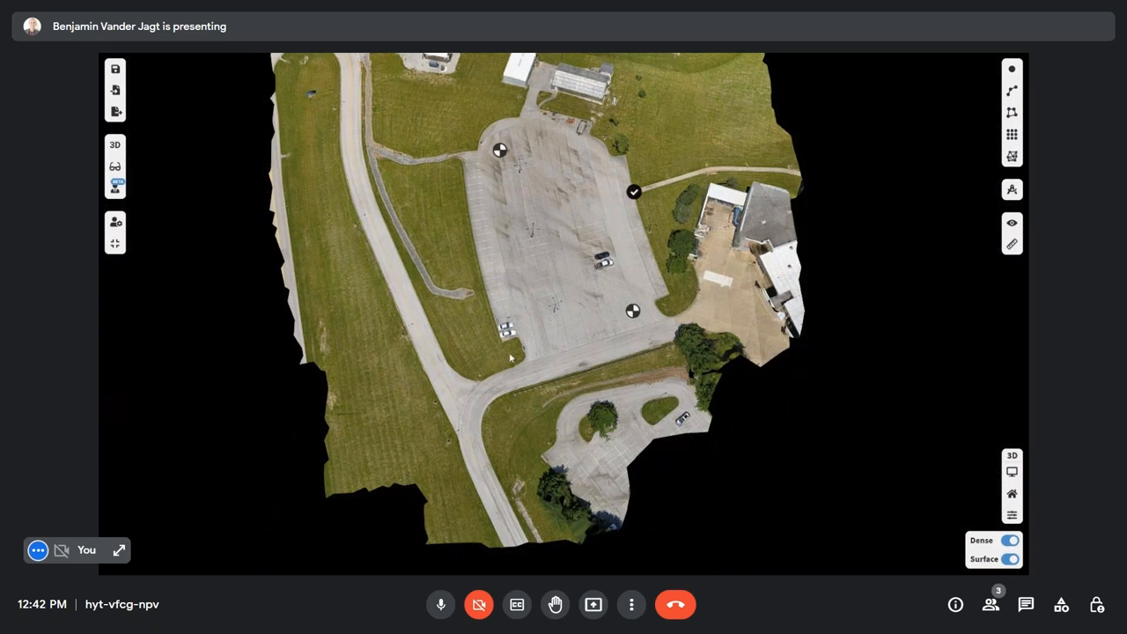
mouse_move(380, 208)
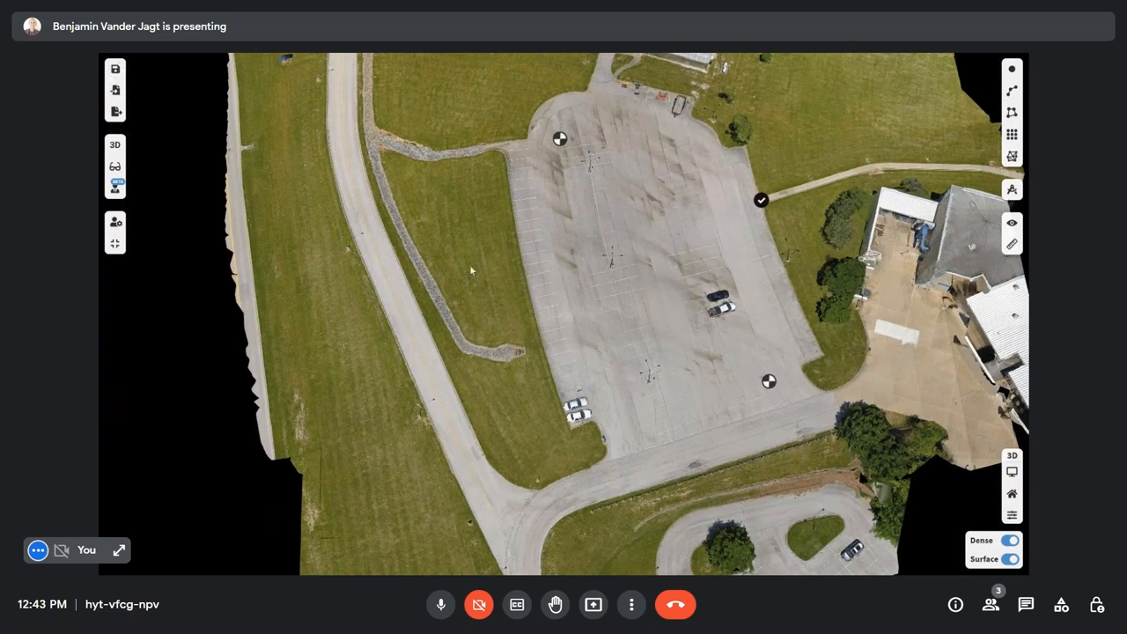
mouse_move(463, 251)
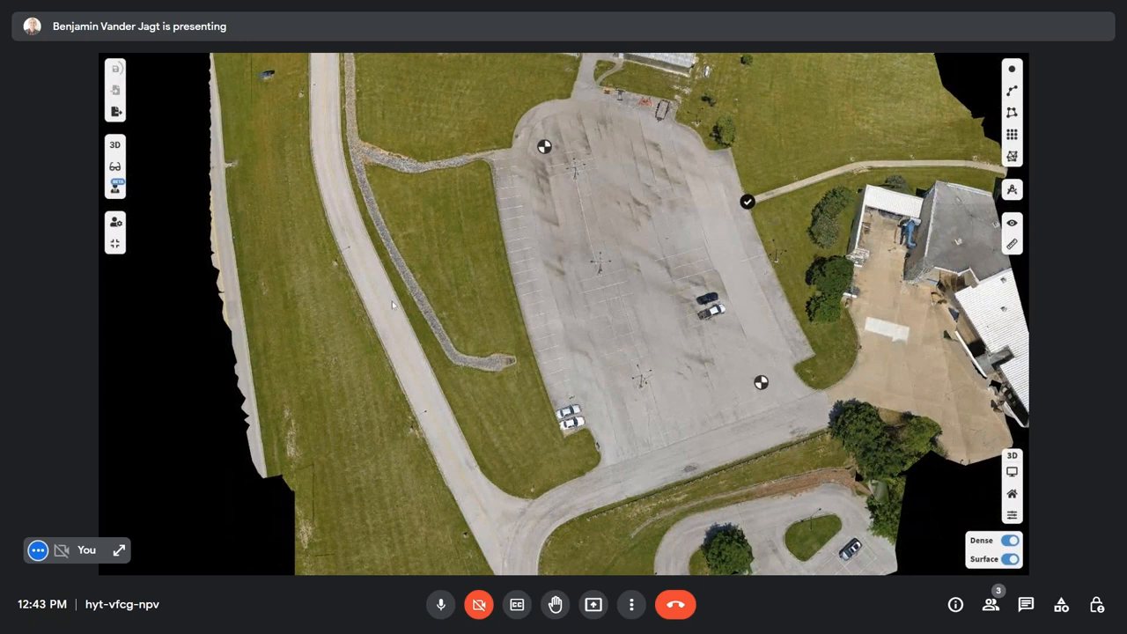
mouse_move(387, 260)
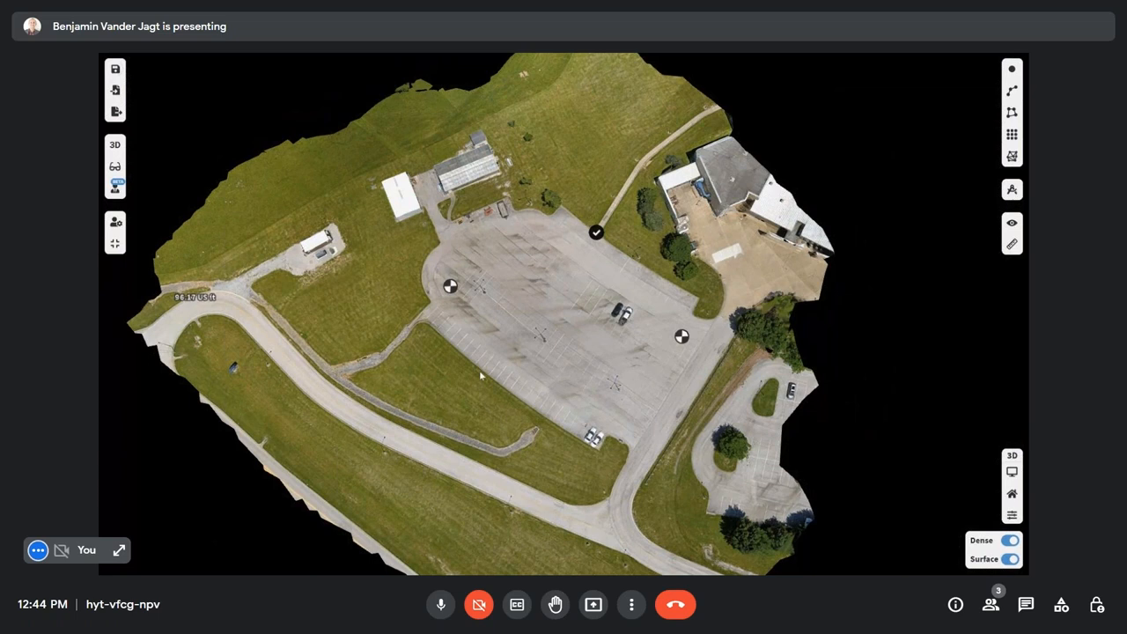
mouse_move(449, 351)
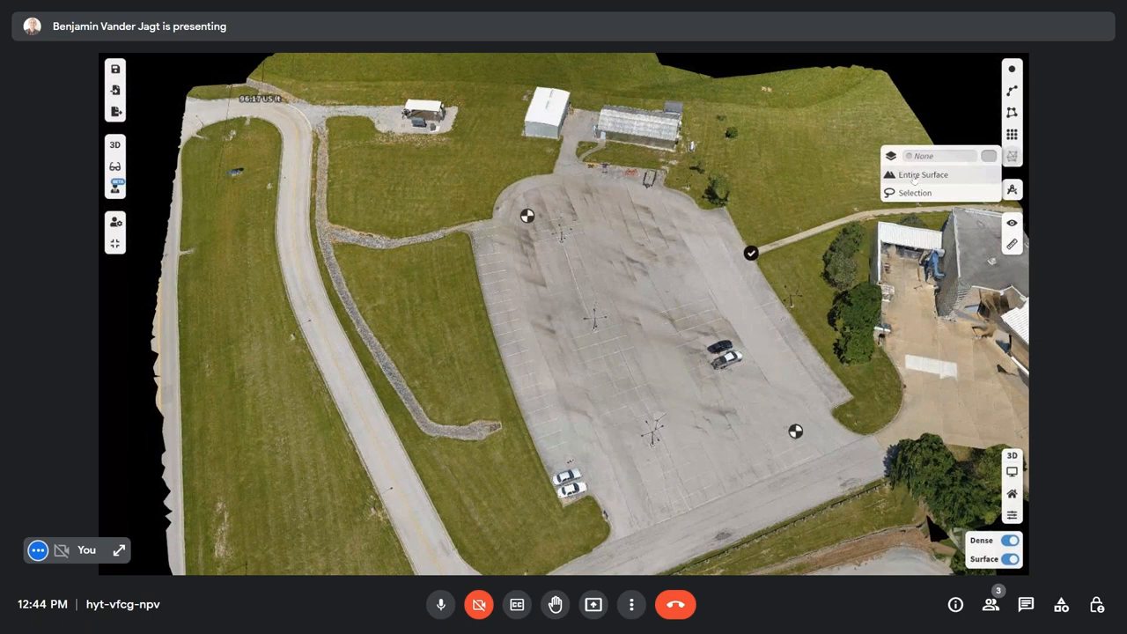
mouse_move(923, 174)
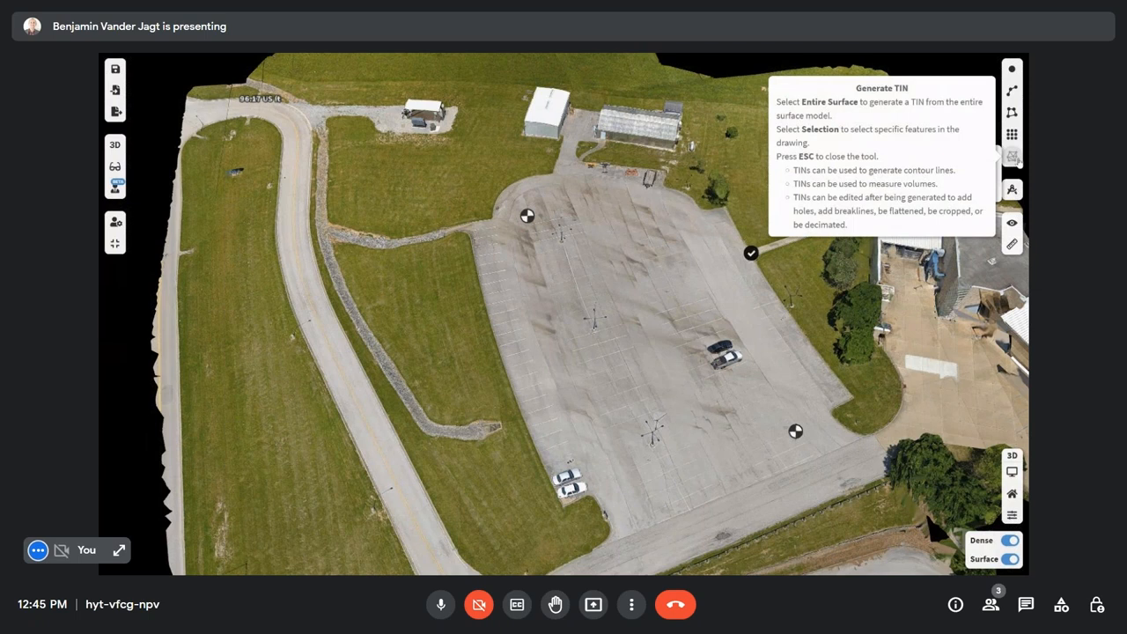
- Generate a TIN from the entire surface so it joins the drawing
click(1011, 190)
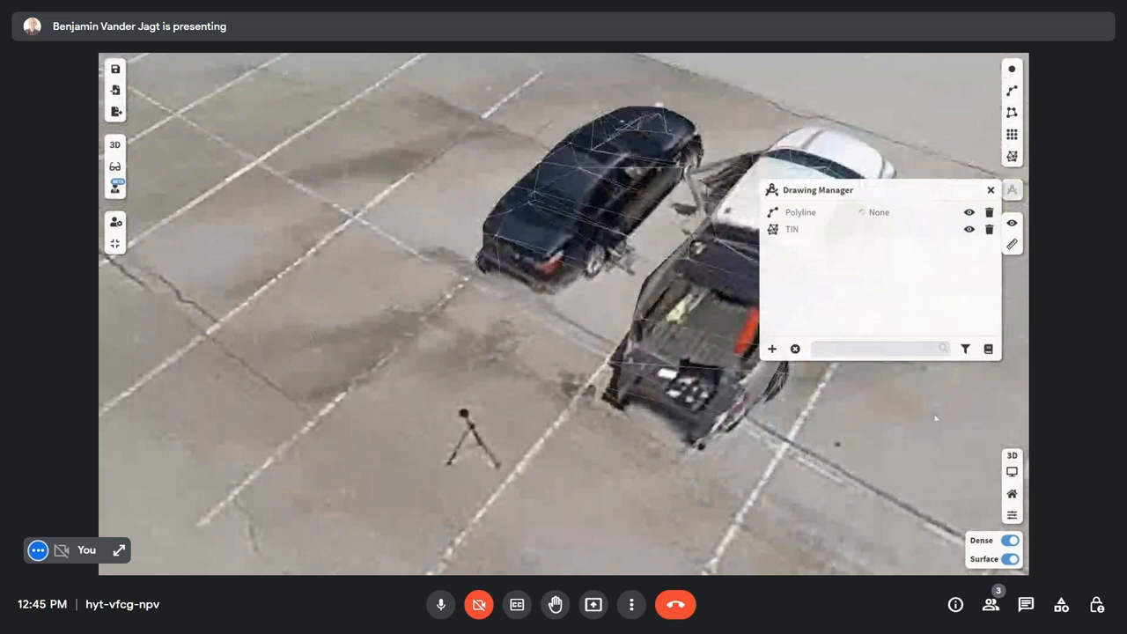
- Hide the textured surface to see the TIN triangle mesh and bring up the TIN layer's options
click(1010, 560)
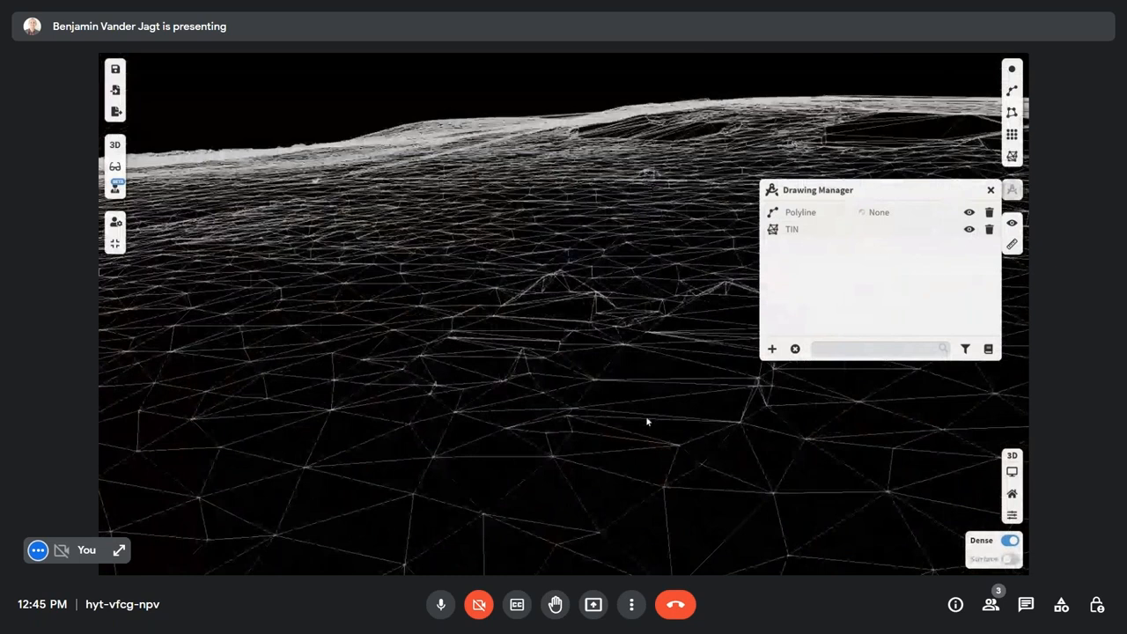
double_click(792, 229)
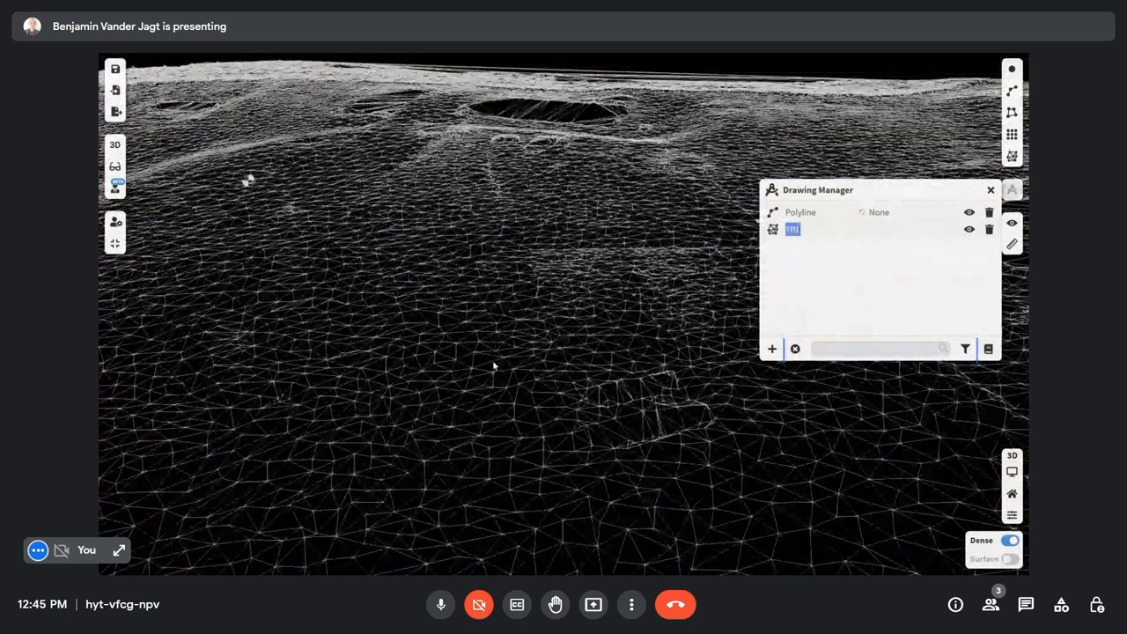
click(1011, 560)
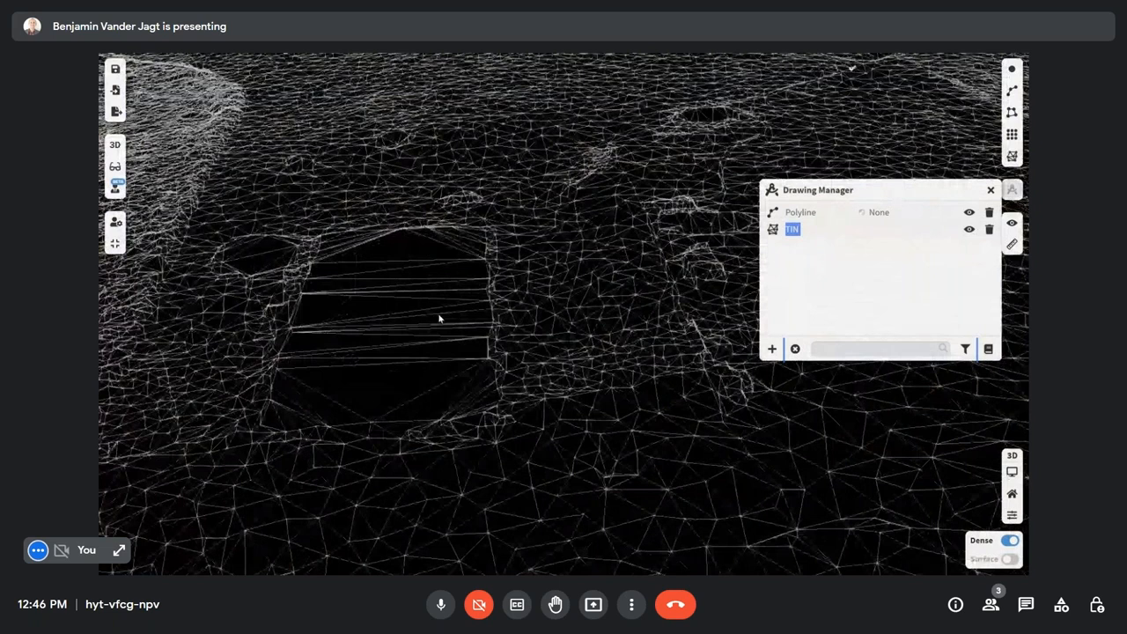
click(1010, 558)
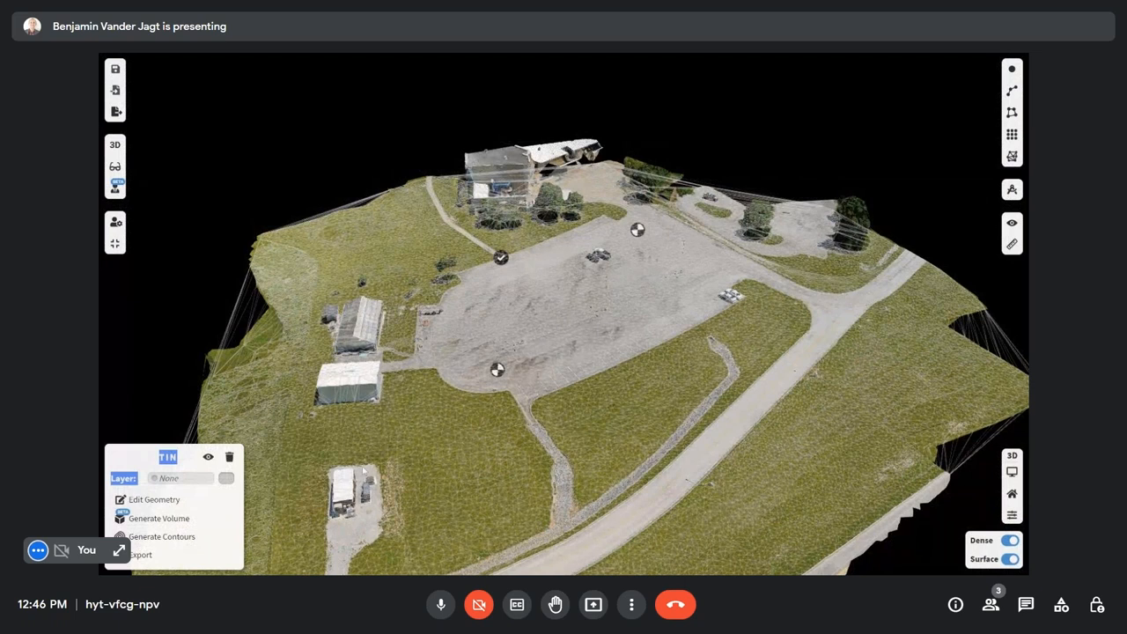
- Show the TIN's geometry editing tools: clip, add hole, flatten, breakline, decimate
click(155, 500)
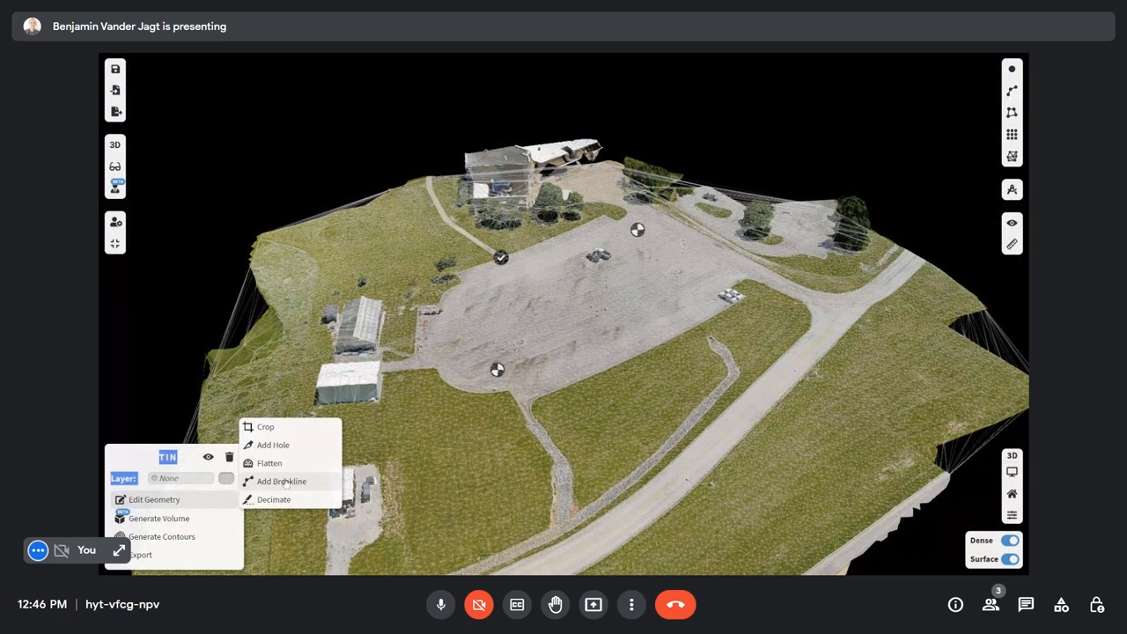
mouse_move(548, 447)
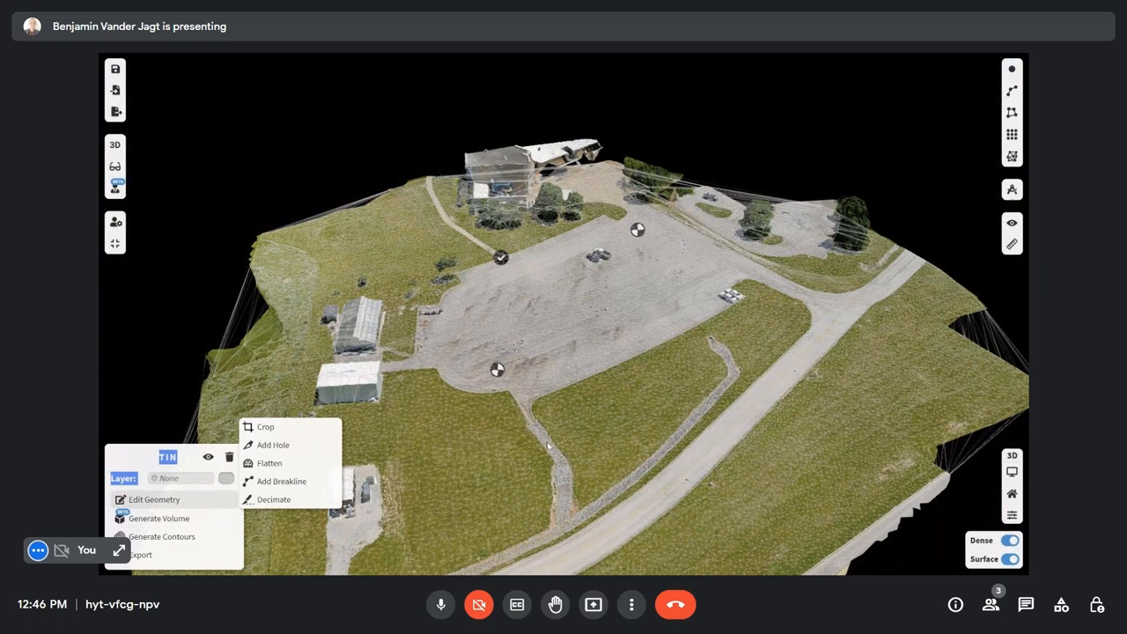
mouse_move(544, 454)
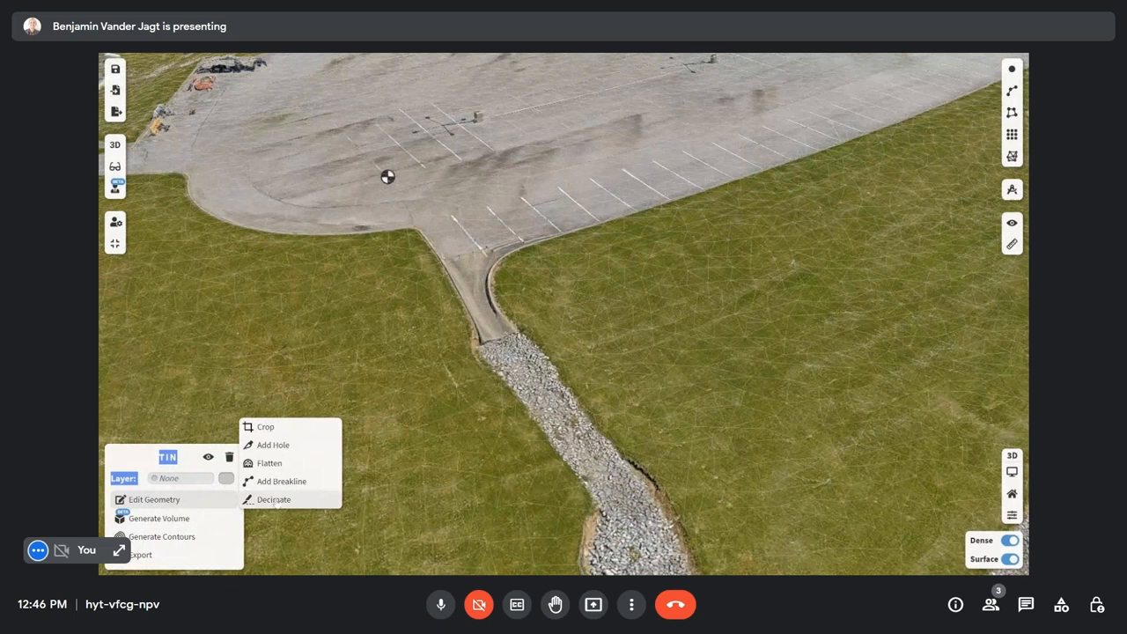
- Choose Decimate and queue decimation of the TIN surface
click(274, 500)
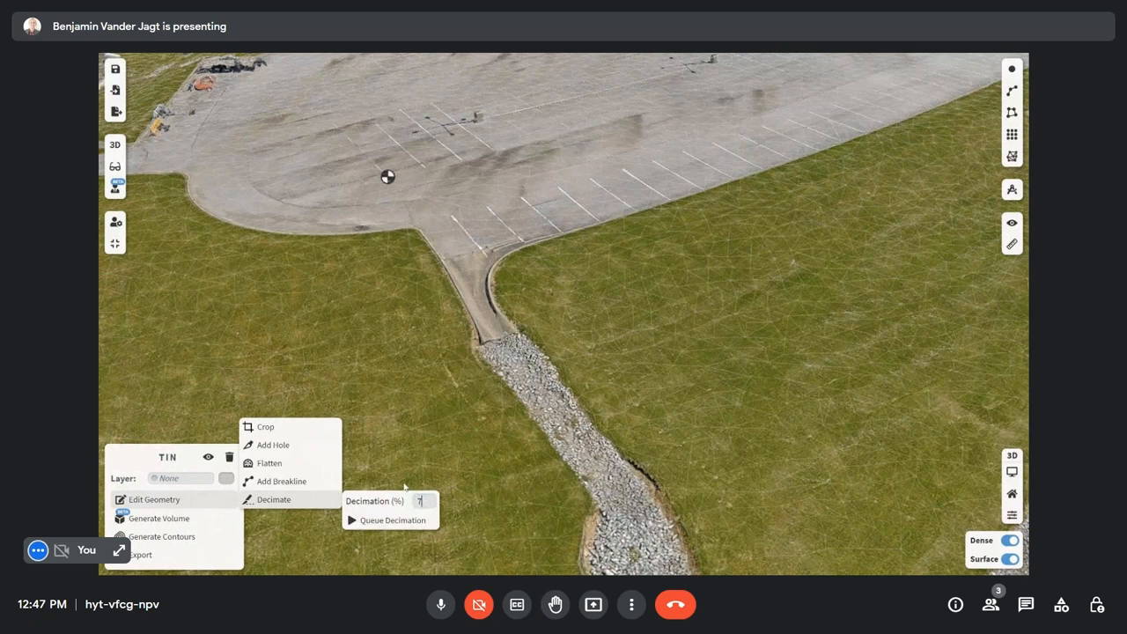
click(390, 520)
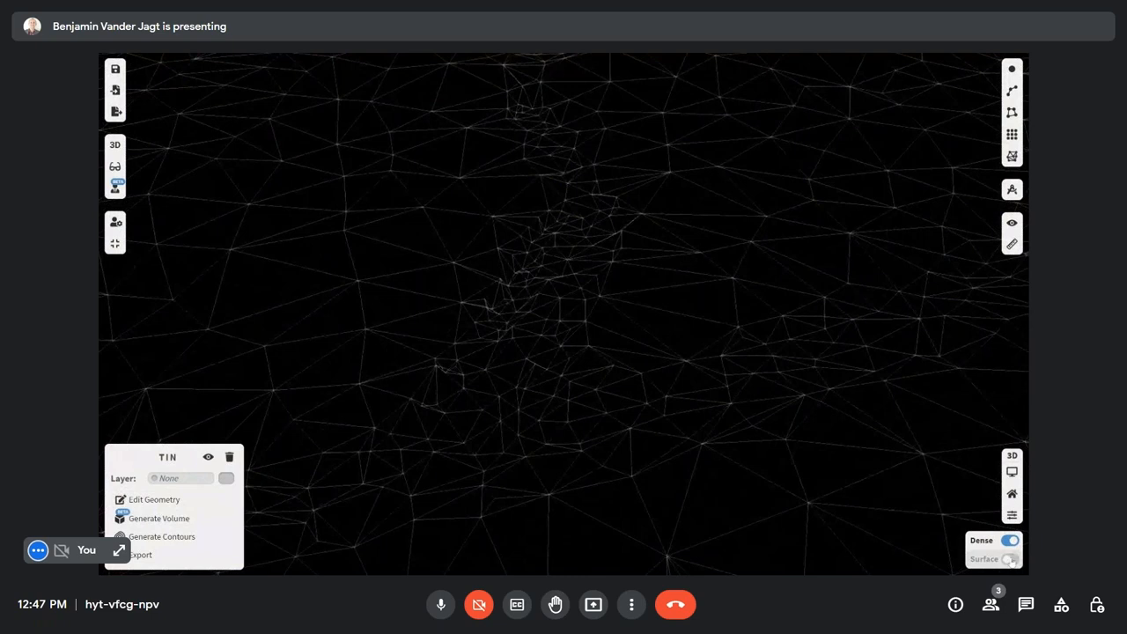
- Turn the textured aerial surface back on after viewing the bare TIN mesh
click(1011, 560)
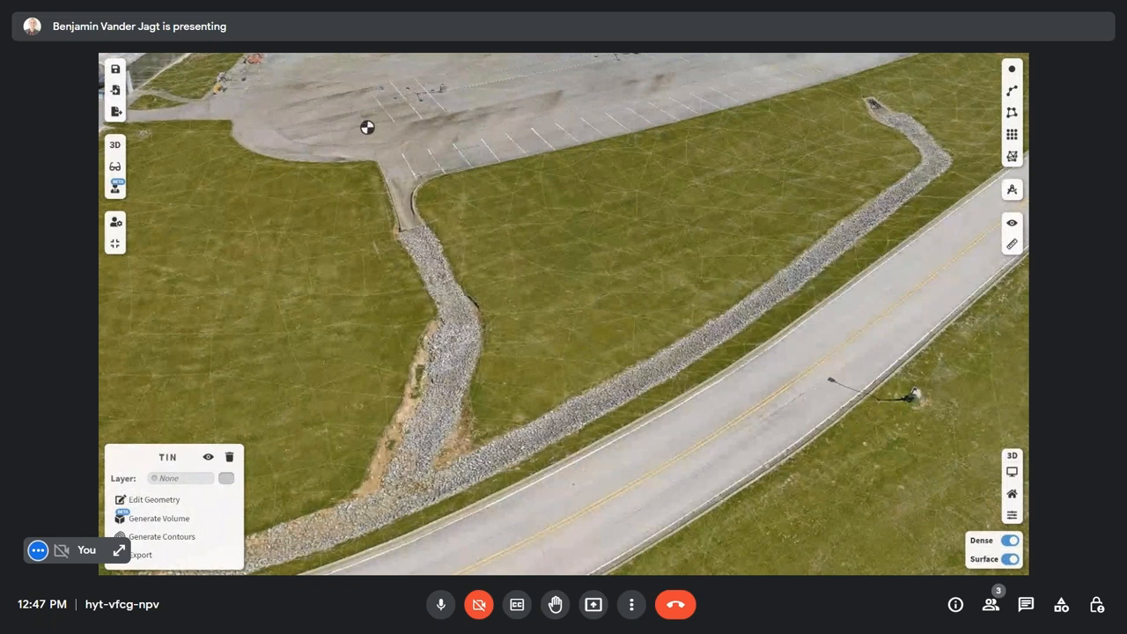
click(1011, 190)
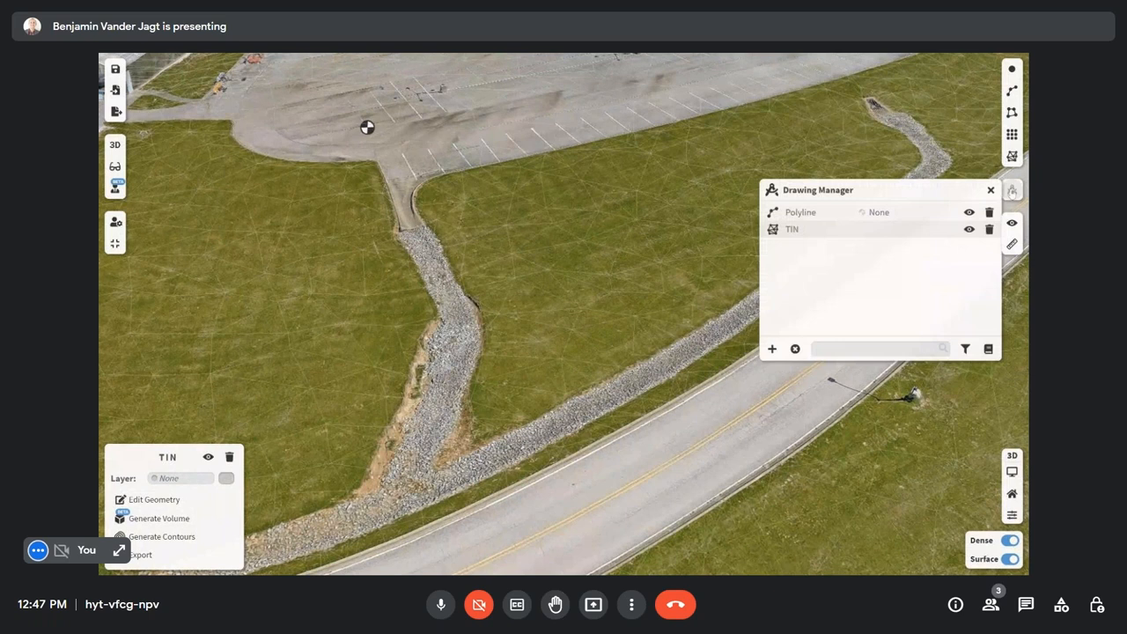
click(990, 190)
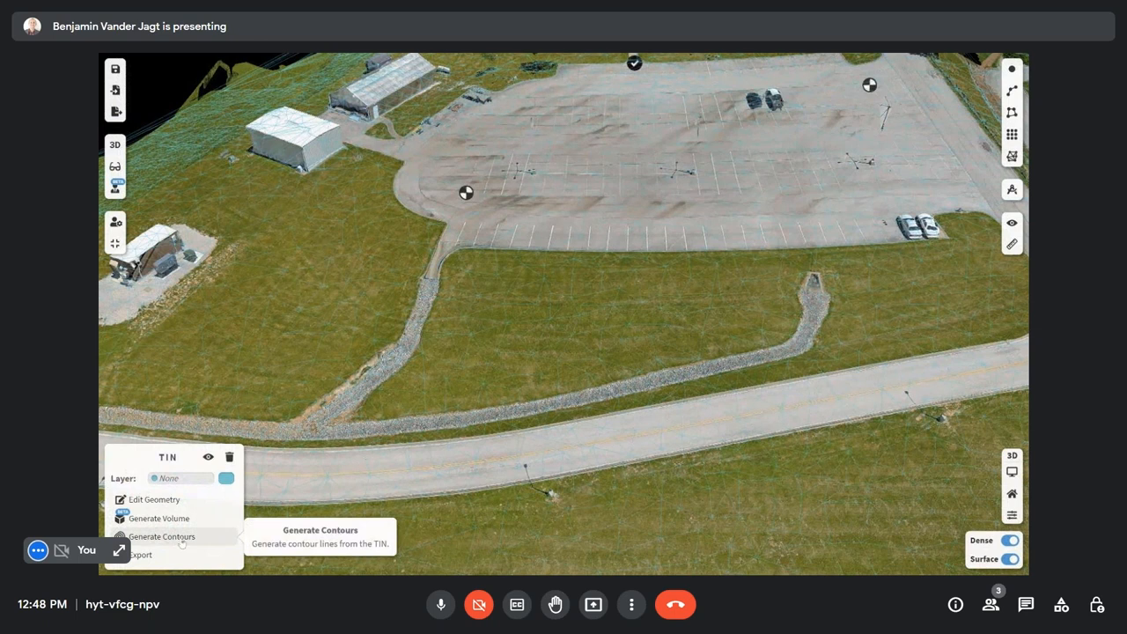
- Generate 1 ft contours from the TIN with Low smoothing and minimum size 2
click(162, 536)
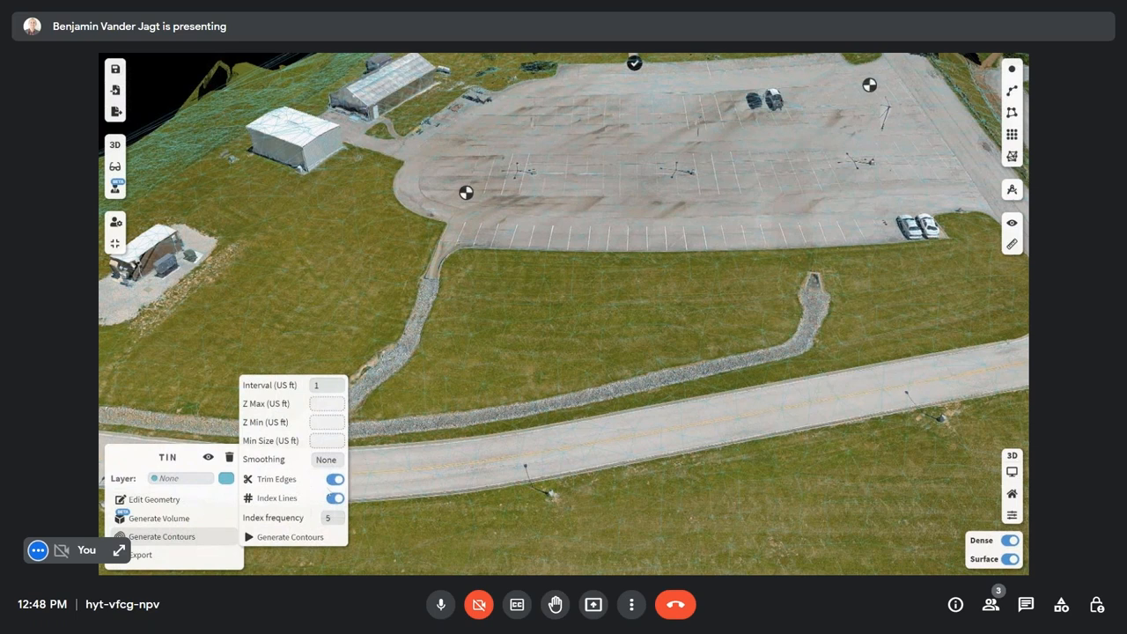
click(326, 458)
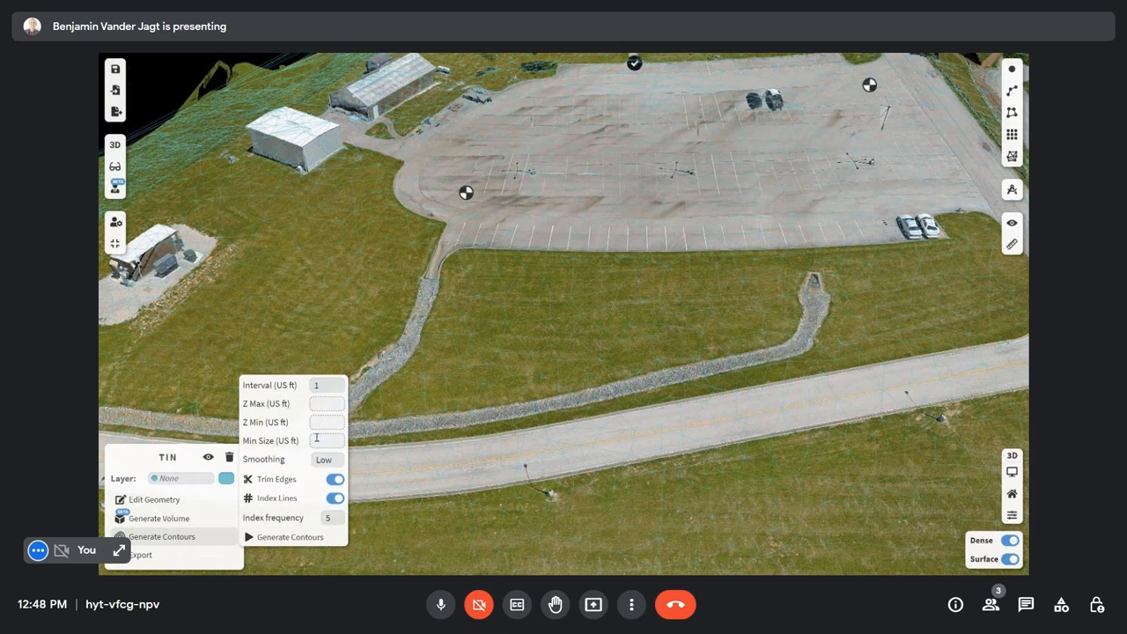
text(2)
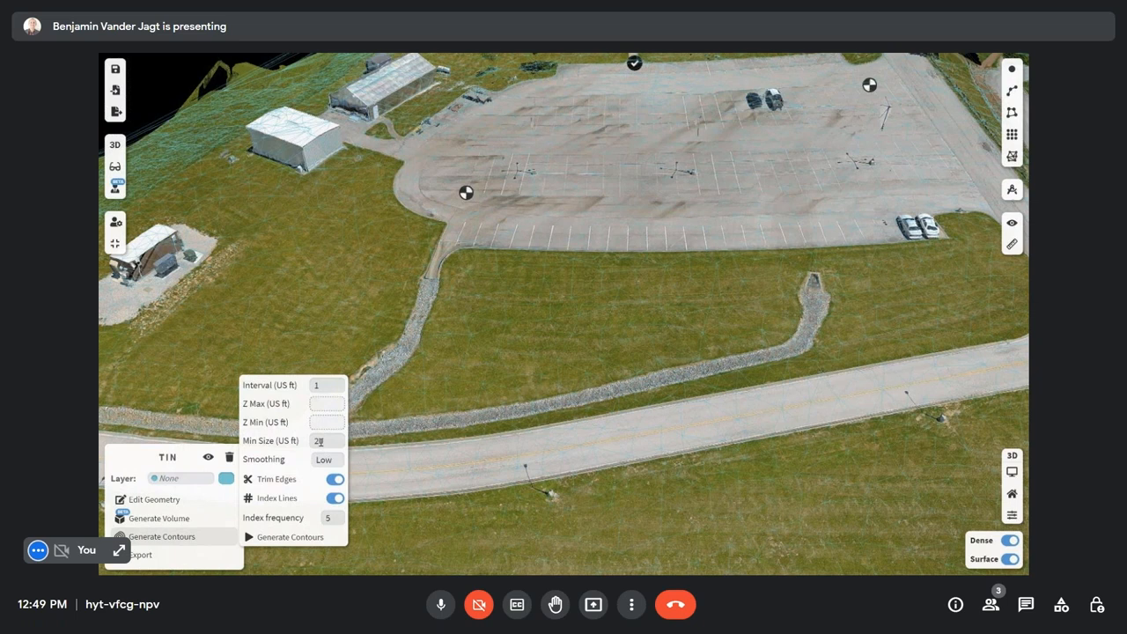
click(291, 535)
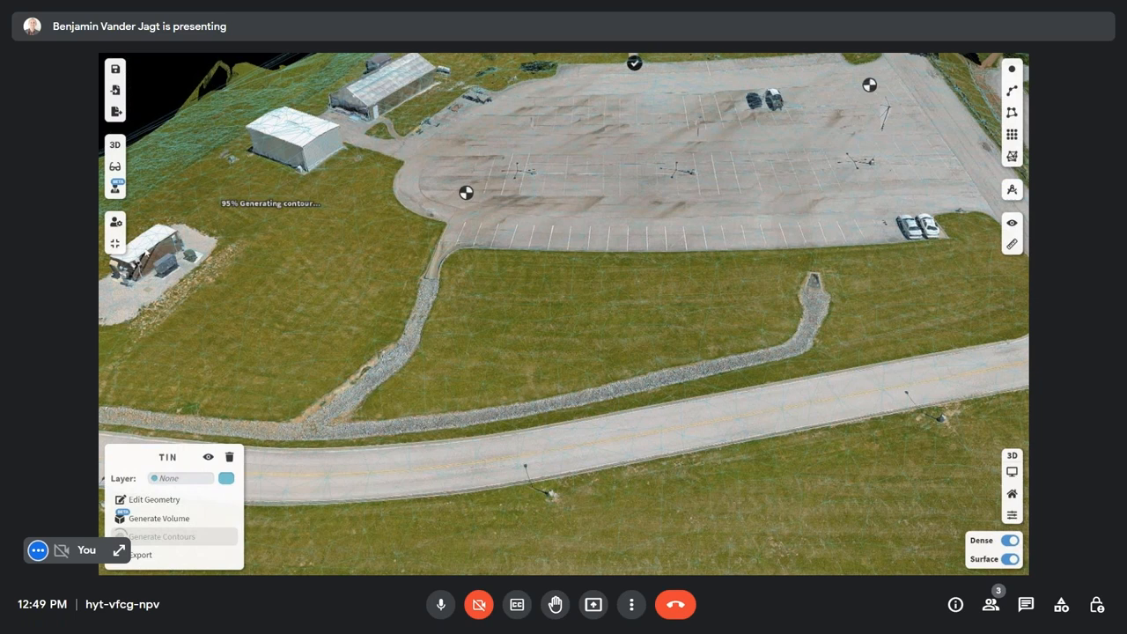
- Hide the surface to show the labelled contours alone and select them to see their 1 ft interval properties
click(162, 535)
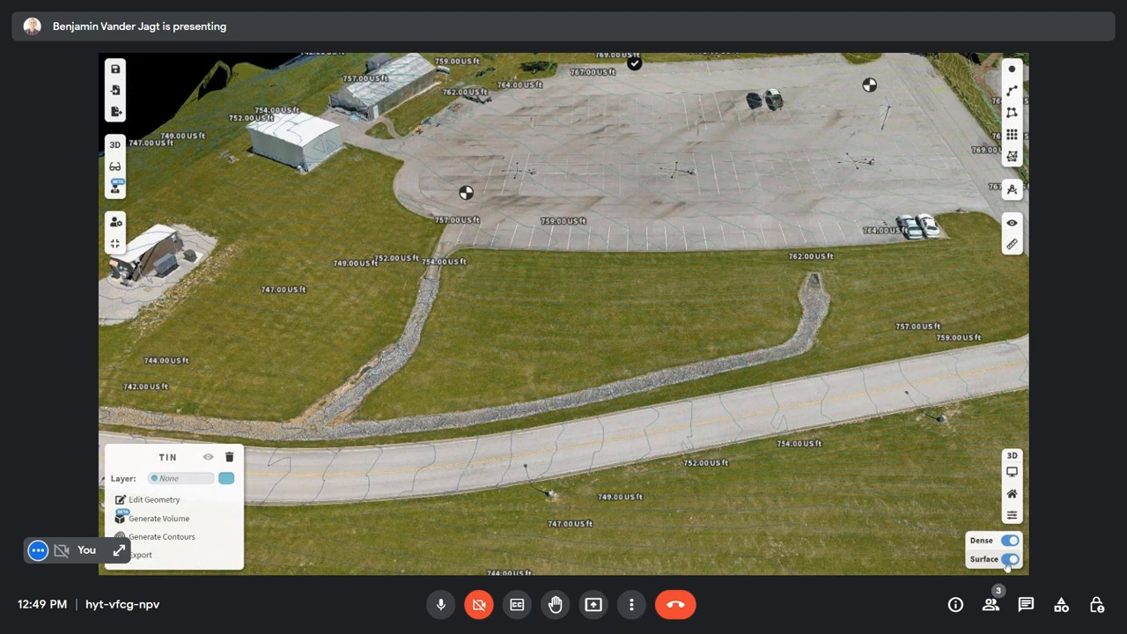
click(1010, 560)
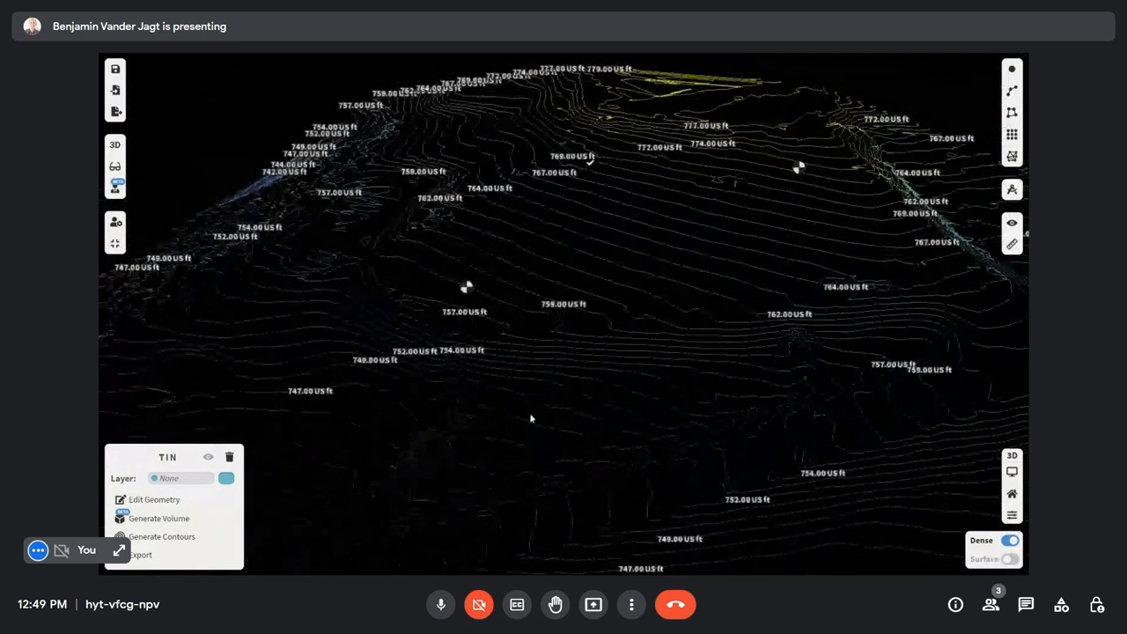
click(1011, 222)
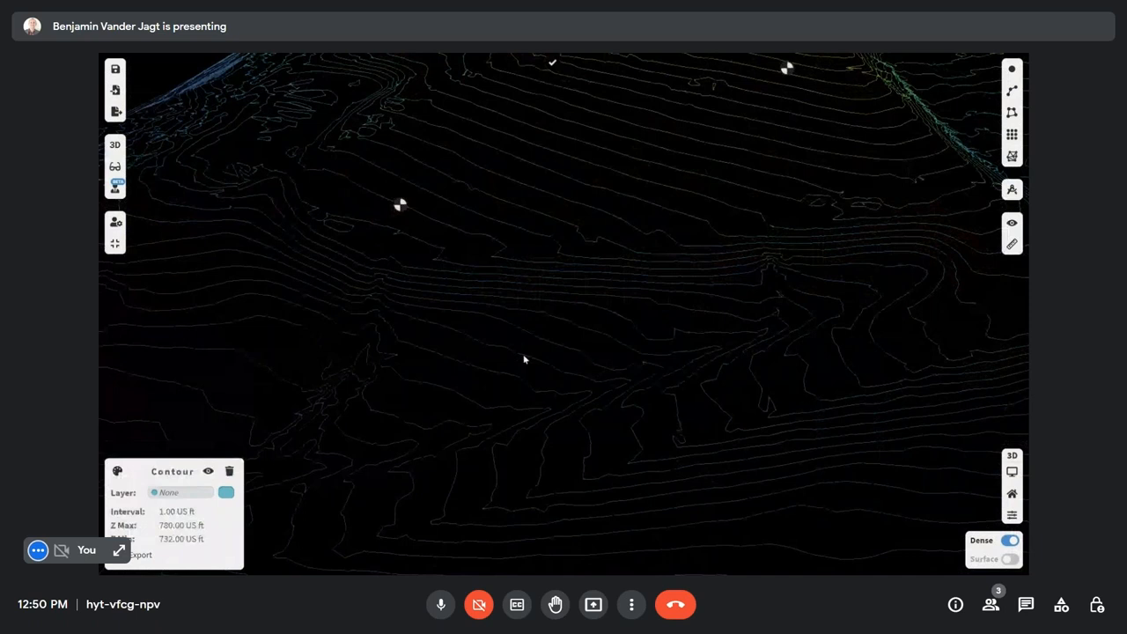
- Export the contours to a DXF file and show the drawing manager listing polyline, TIN and contours
click(140, 555)
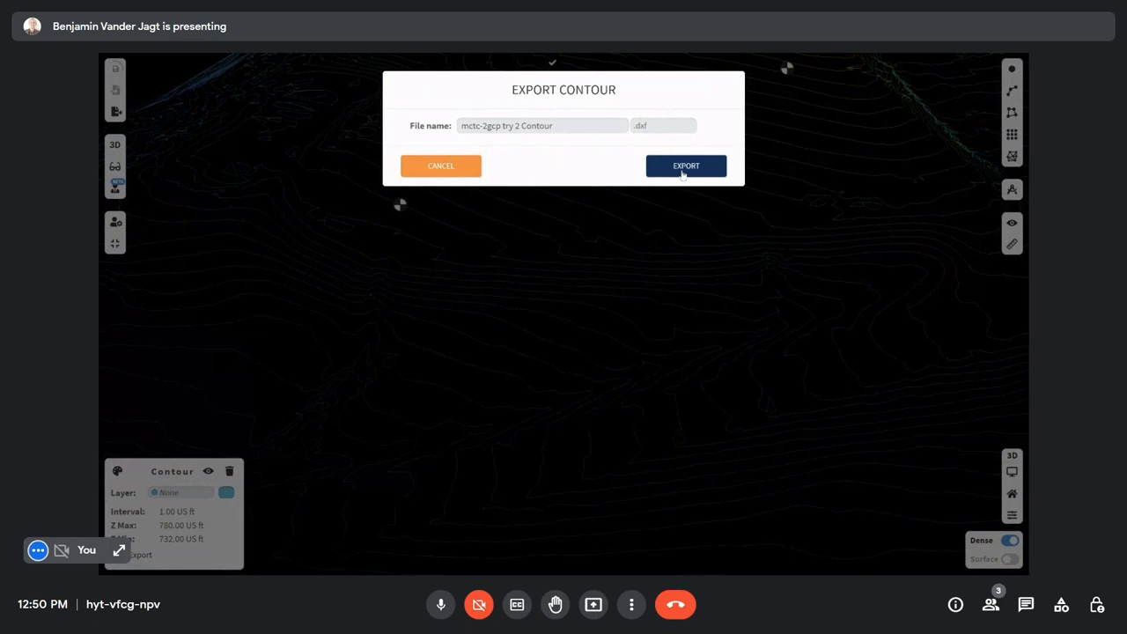
click(687, 166)
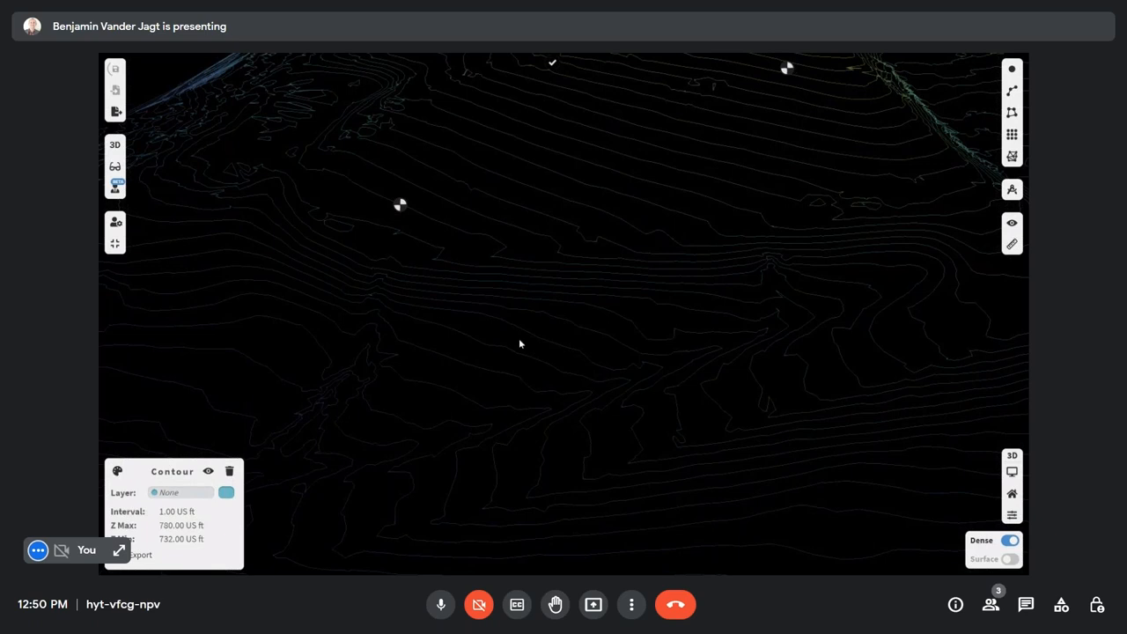
mouse_move(1010, 190)
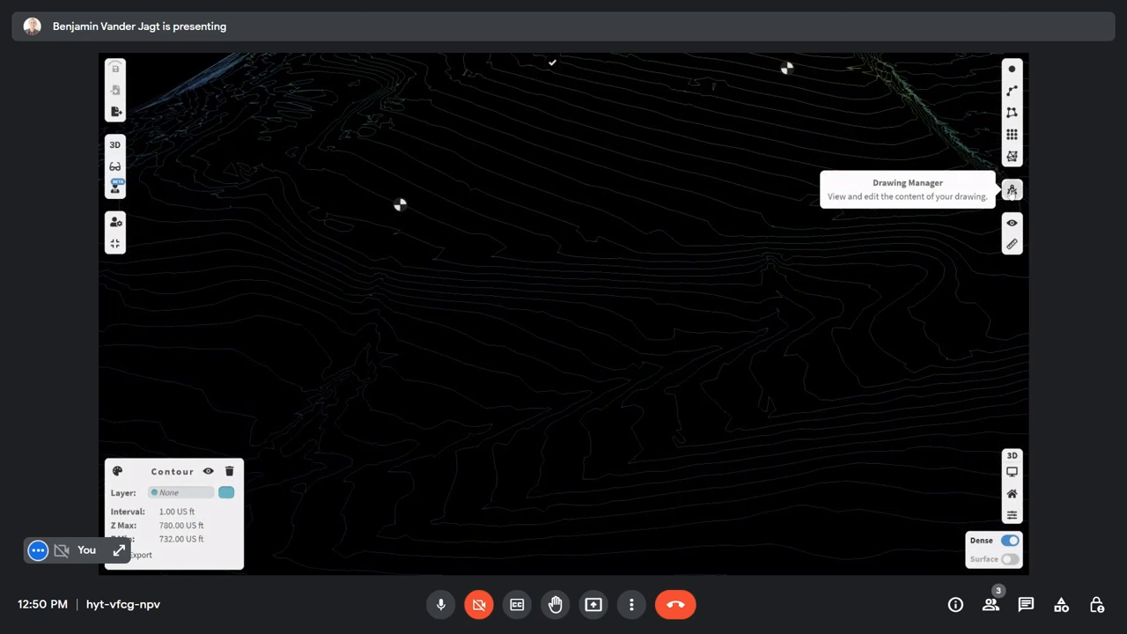
click(1010, 191)
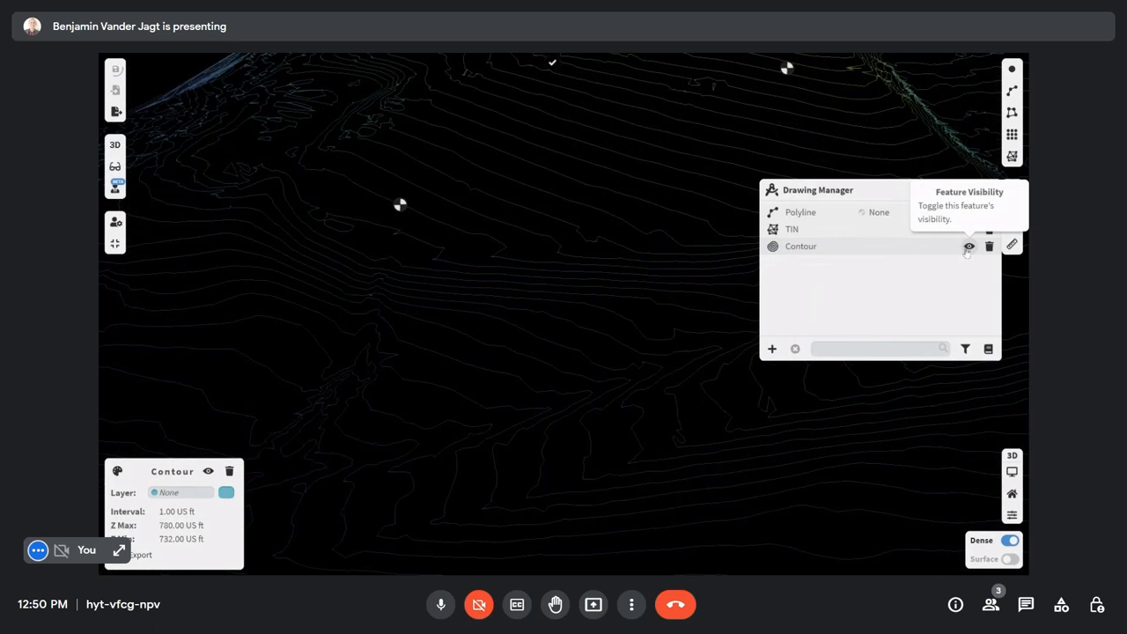
- Hide the contours, review the TIN export dialog at version 2.0, then cancel without exporting
click(968, 247)
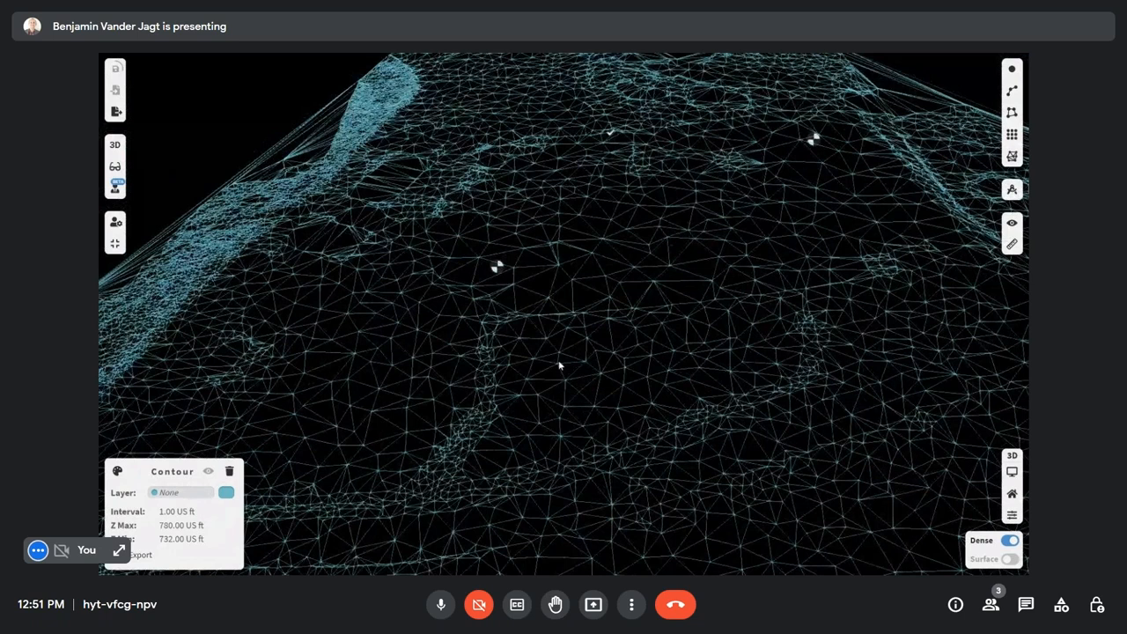
click(141, 553)
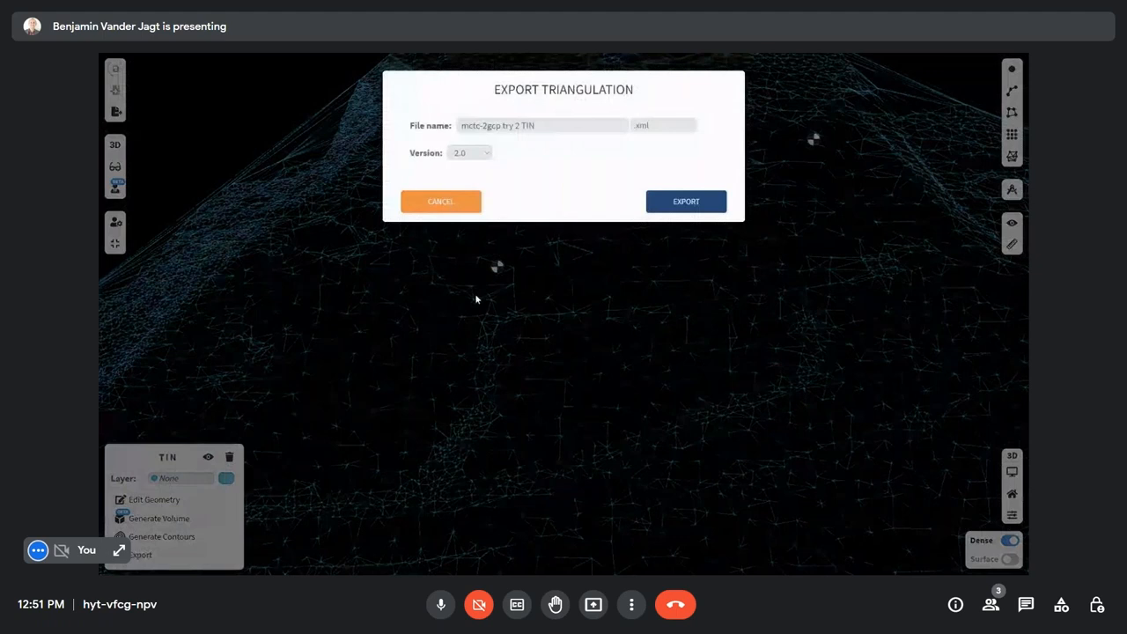
click(468, 151)
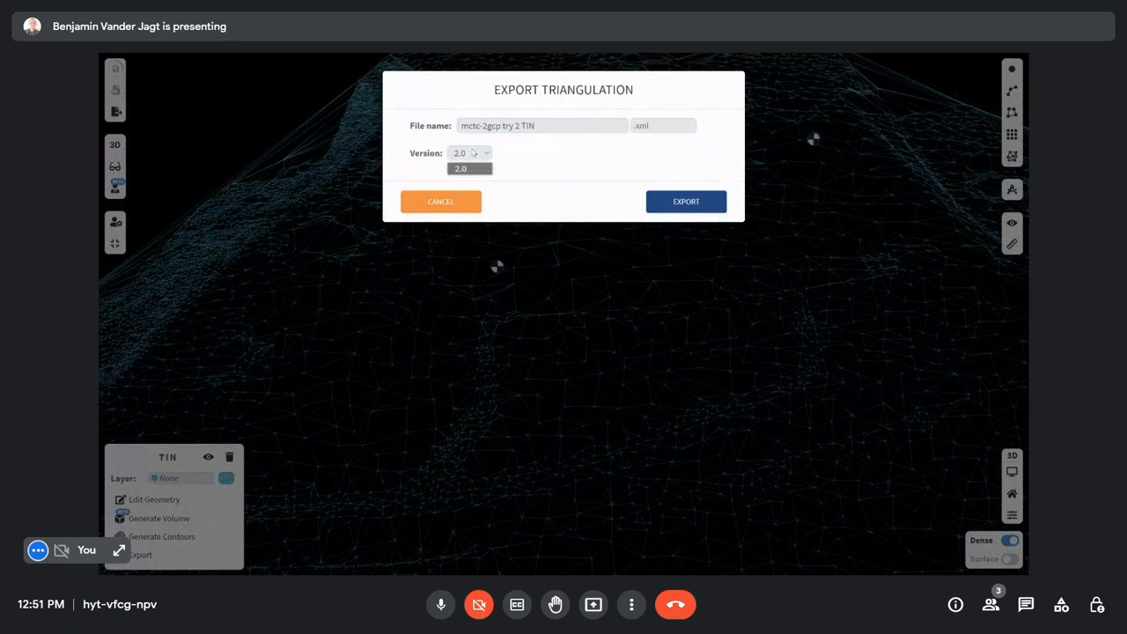
click(468, 169)
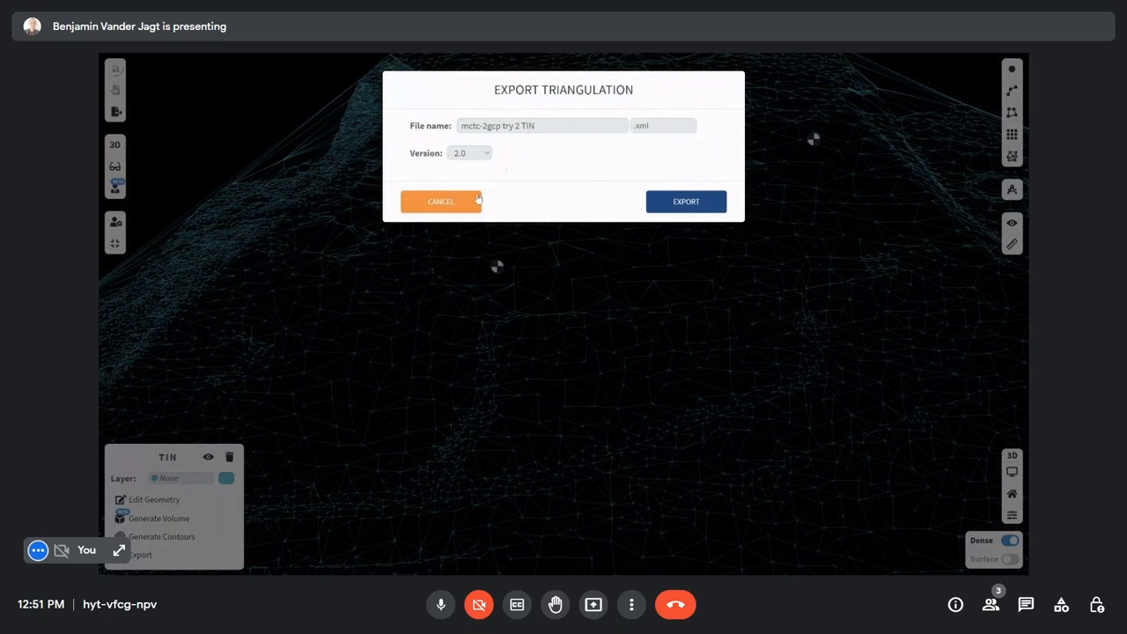
click(440, 201)
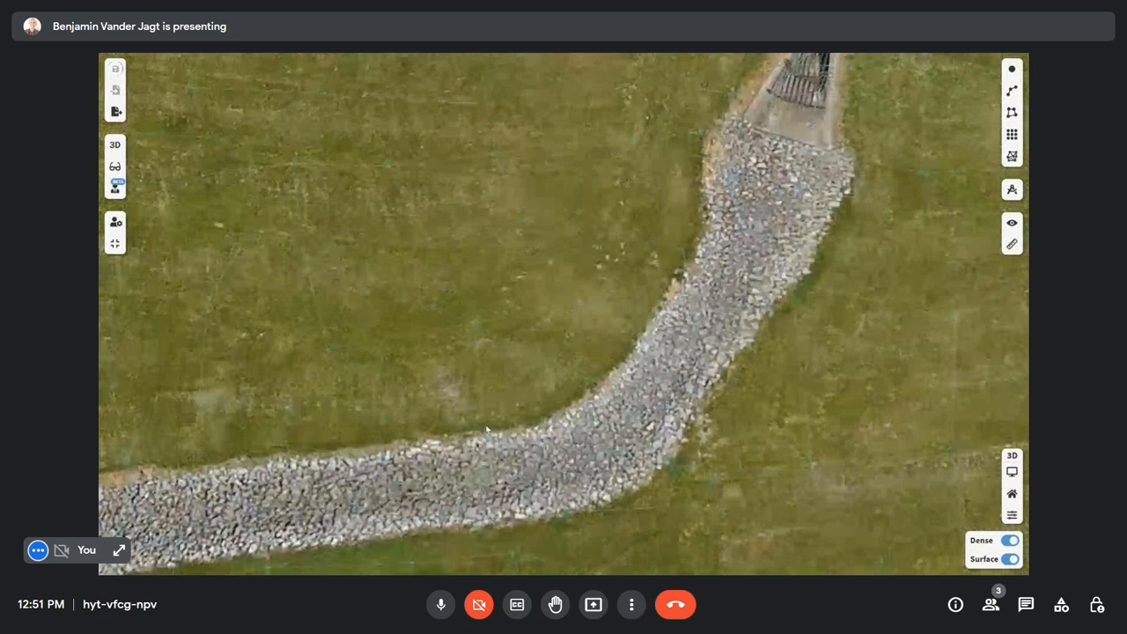
- Add a breakline along the rock-lined channel edge in TIN Edit Geometry and finish it
click(116, 109)
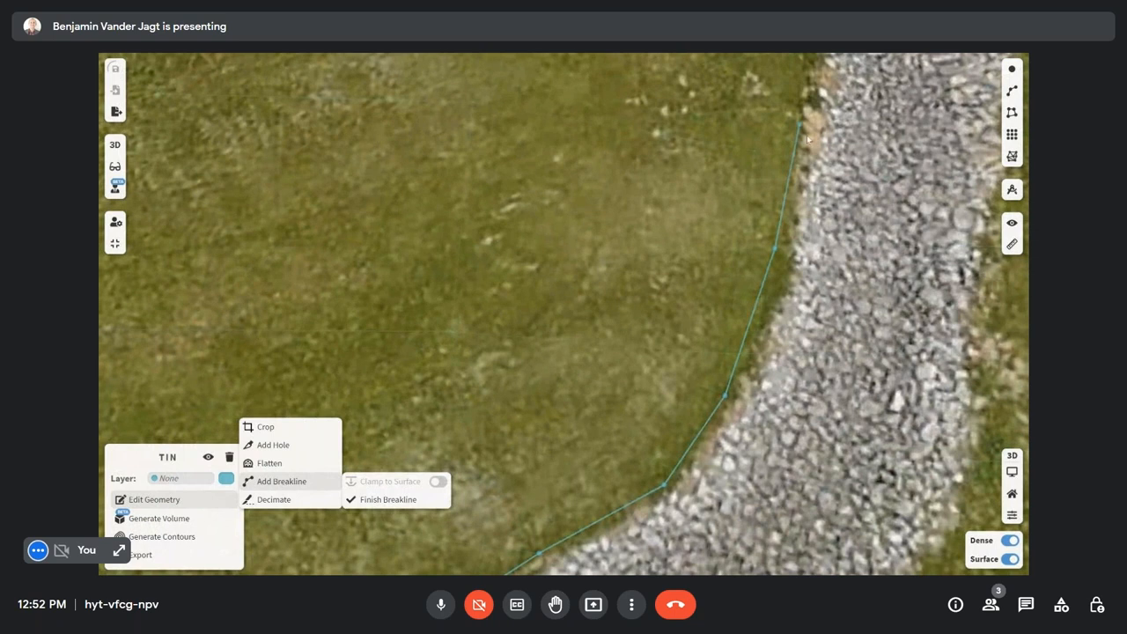
click(387, 500)
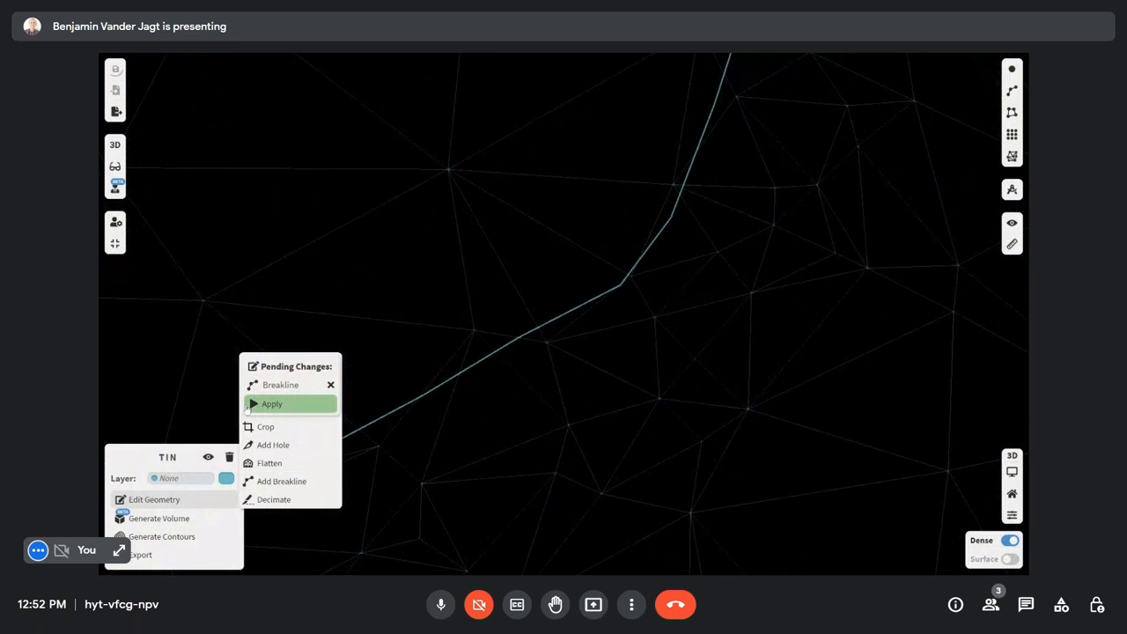
- Apply the pending channel-edge breakline to the TIN
click(271, 403)
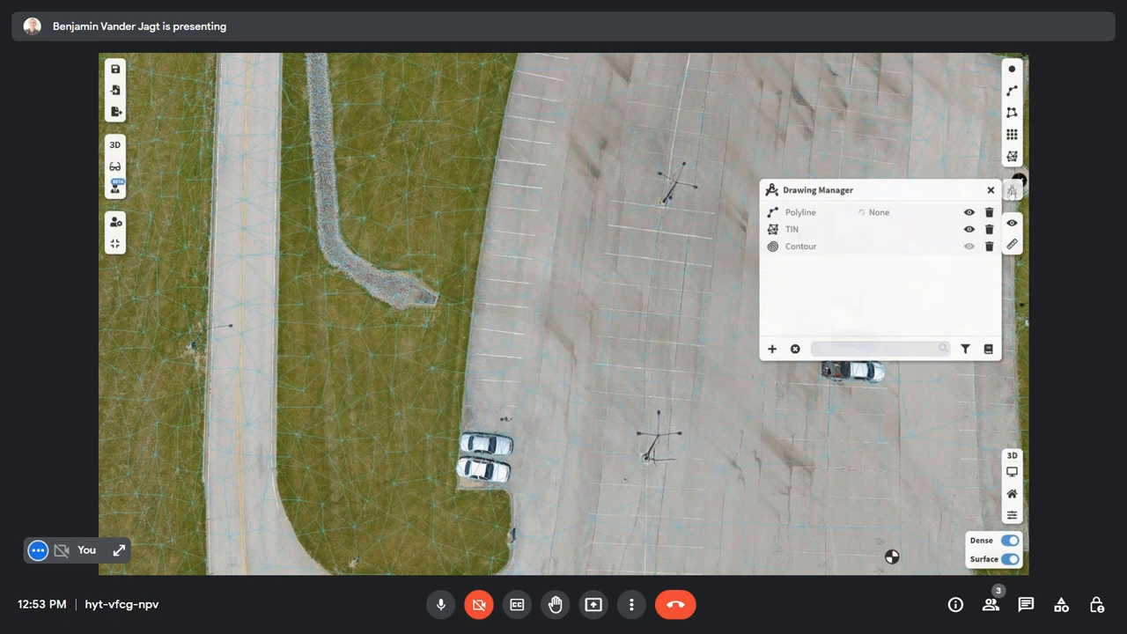
click(968, 229)
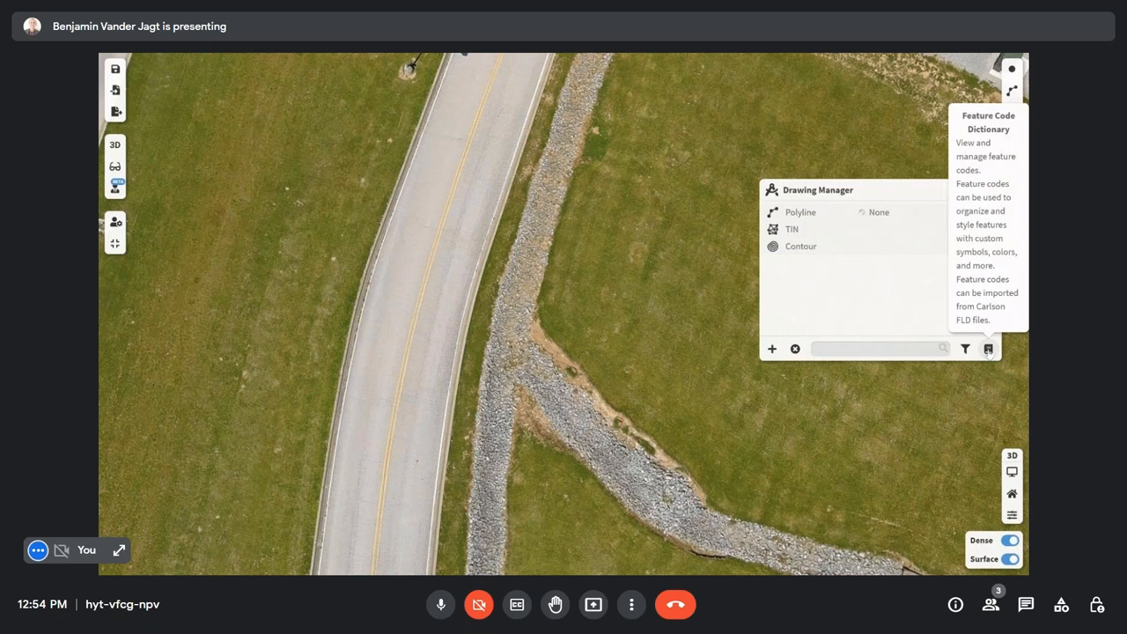
- Bring up the Feature Code Dictionary for importing an FLD file
click(987, 348)
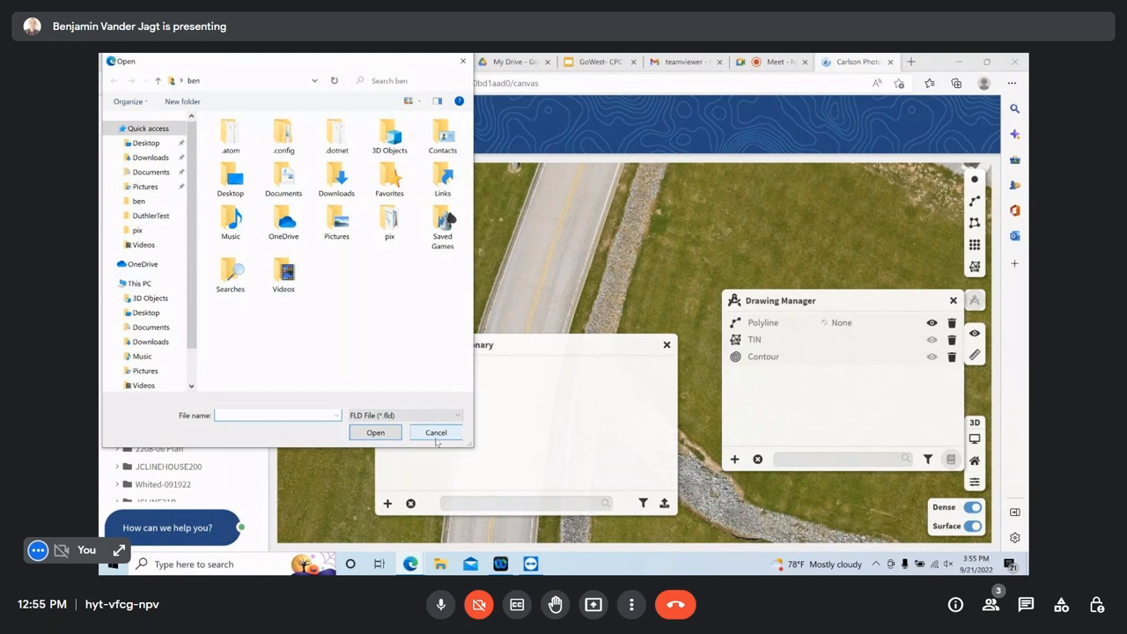
click(437, 433)
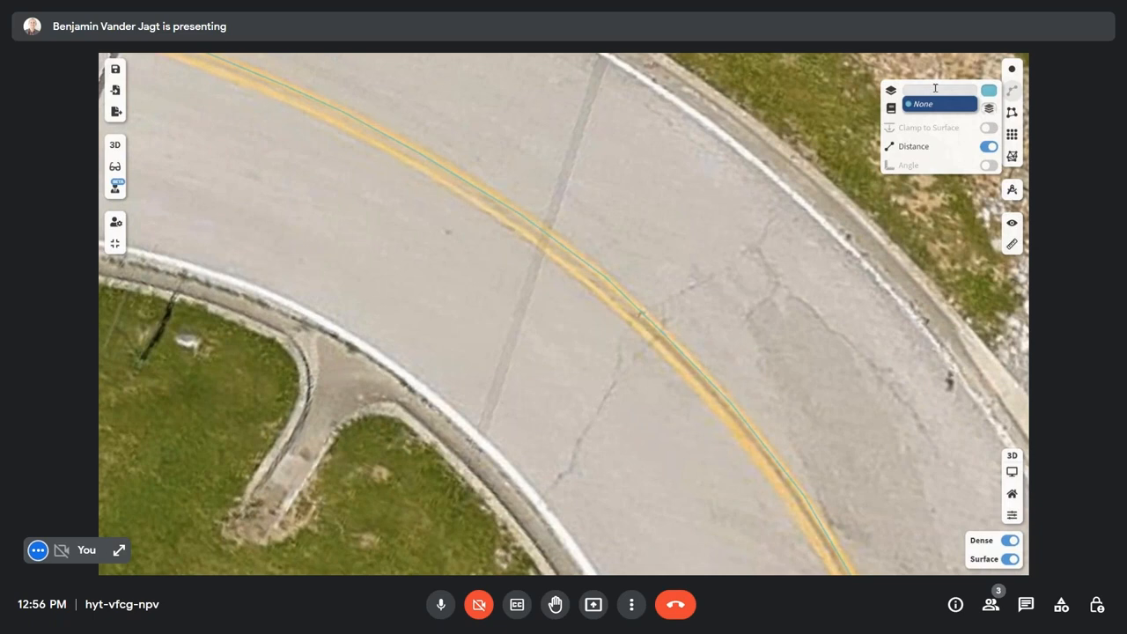
- Trace a BC polyline along the inner curb edge with vertices around the bend
text(BC)
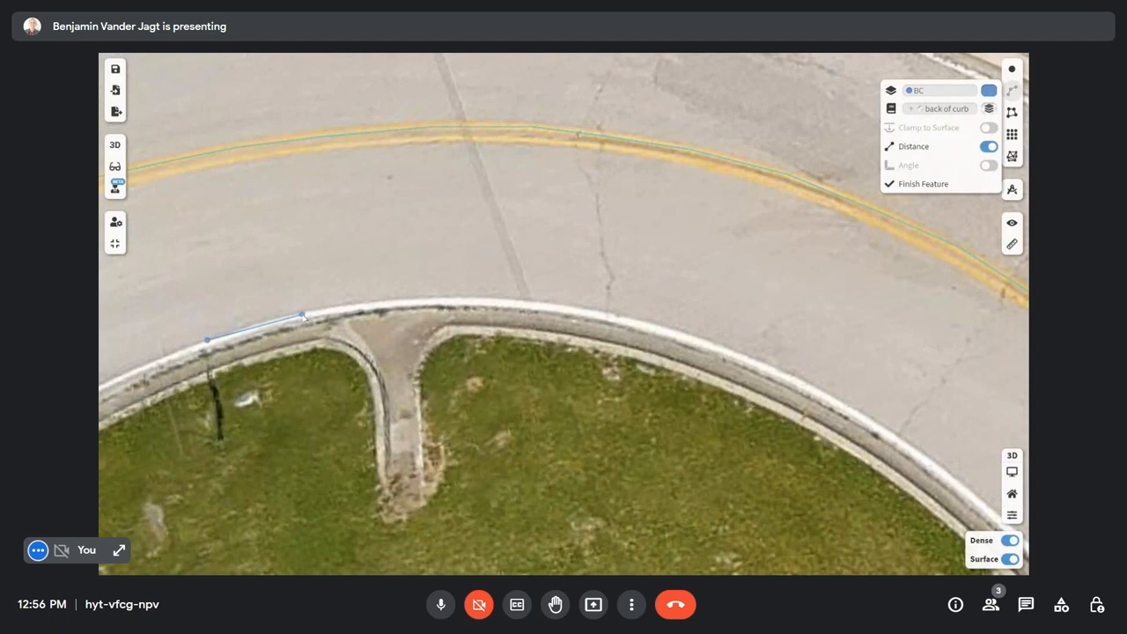
click(379, 301)
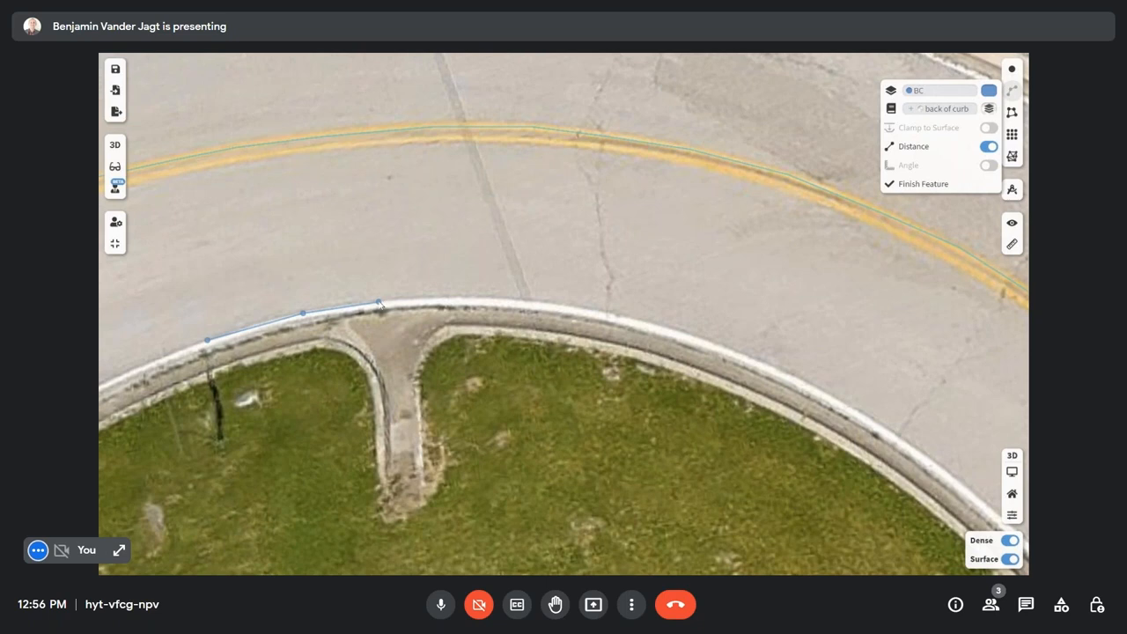
click(708, 341)
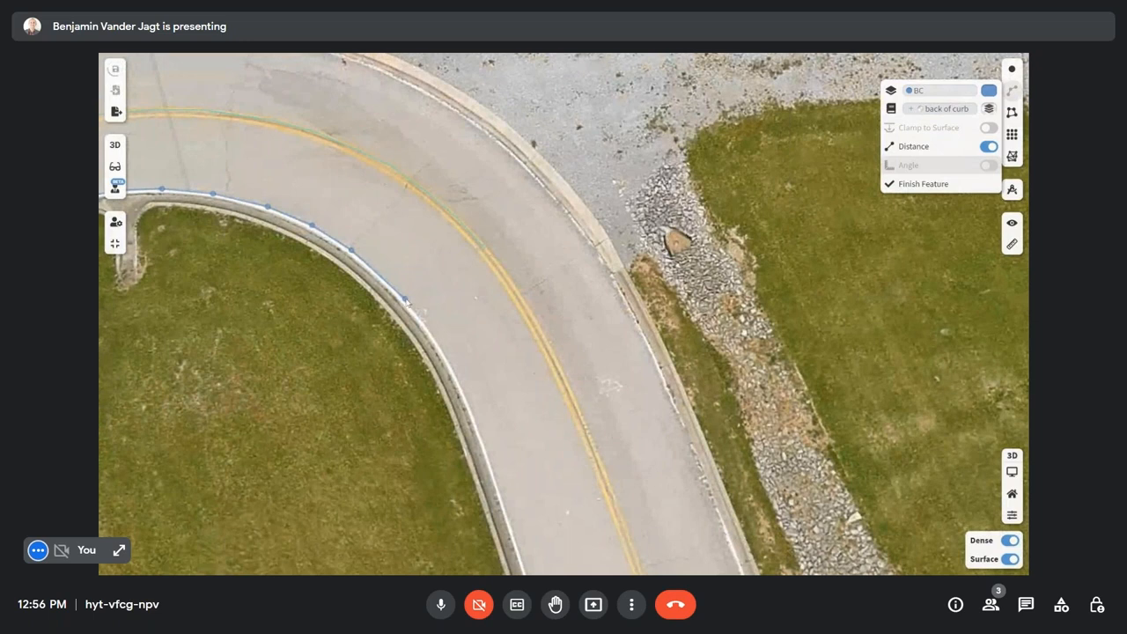
click(440, 345)
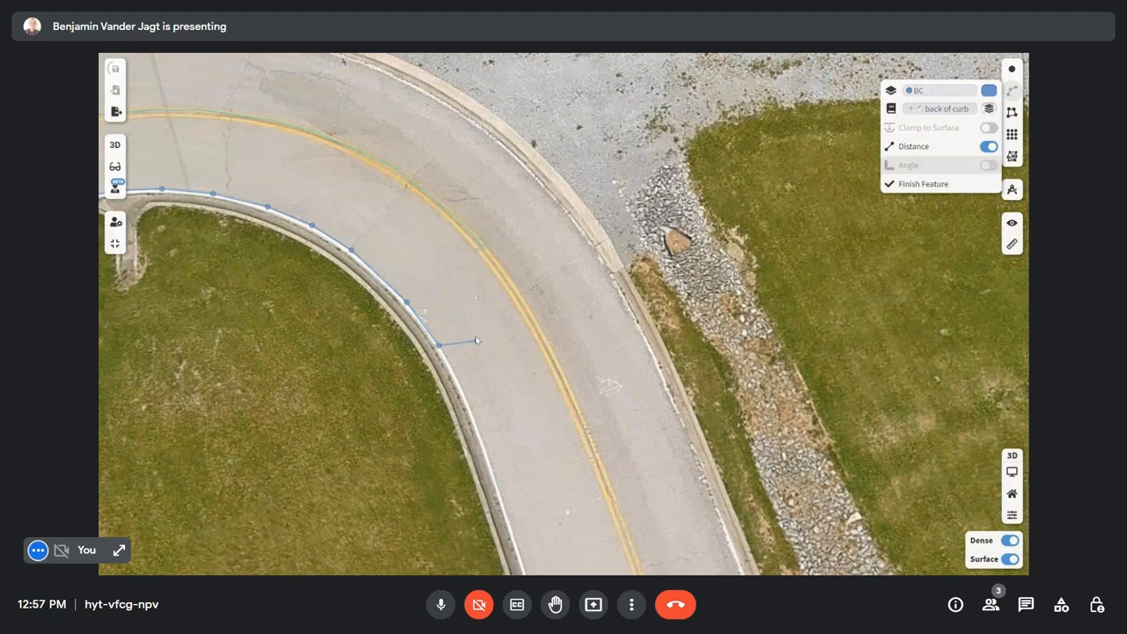
click(923, 183)
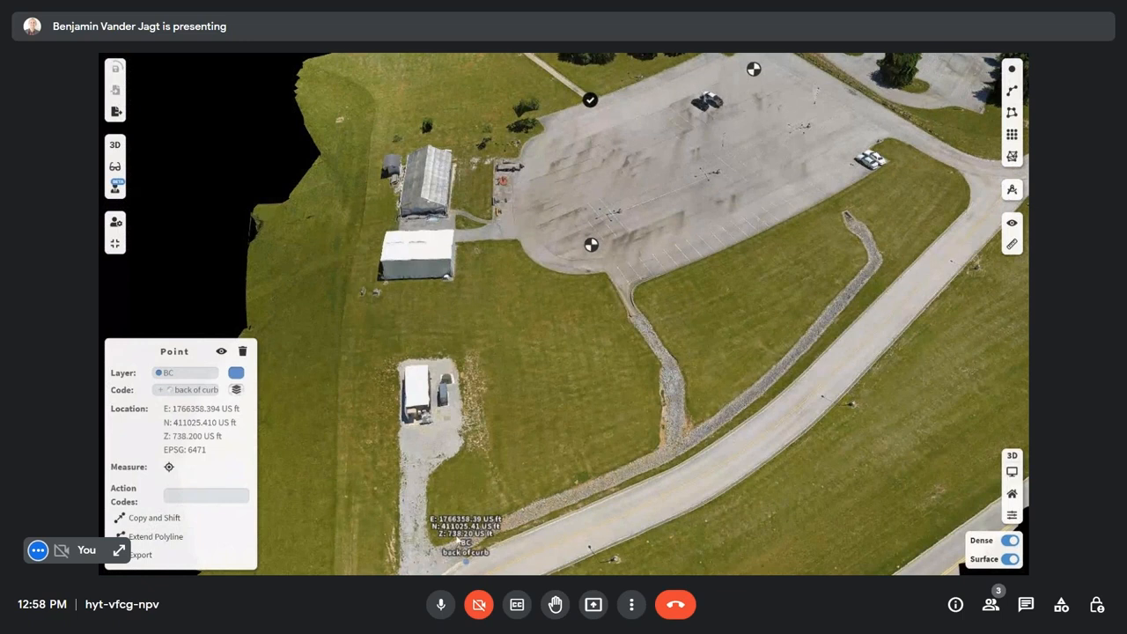
- Extend a polyline from the back-of-curb point along the parking-lot curb
click(157, 535)
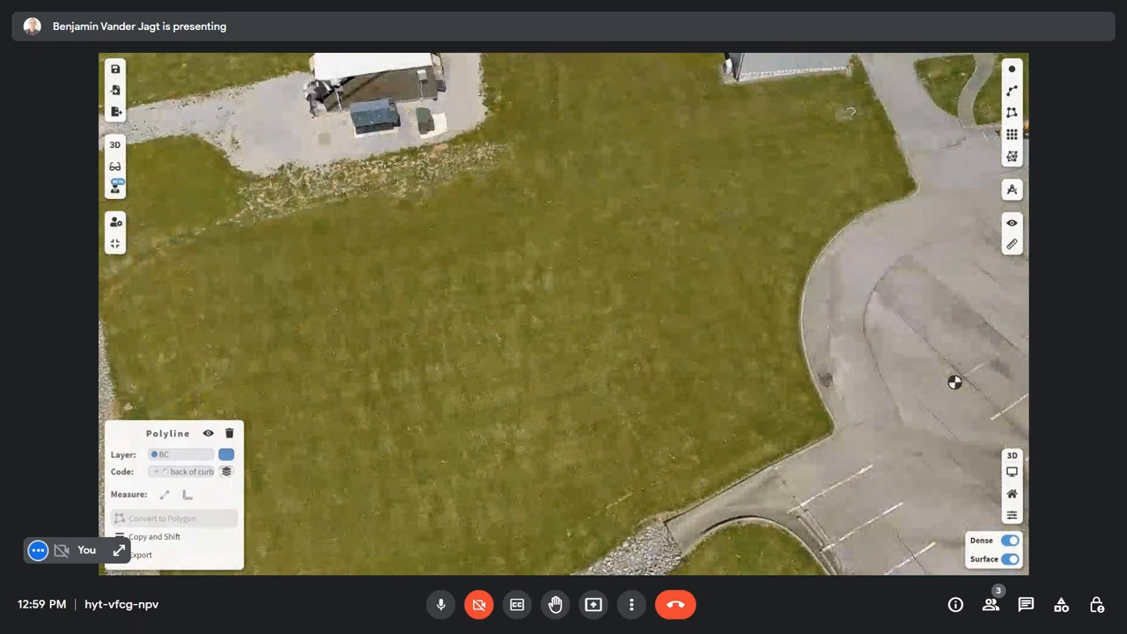
- Show the site as a flat 2D orthomosaic
click(115, 144)
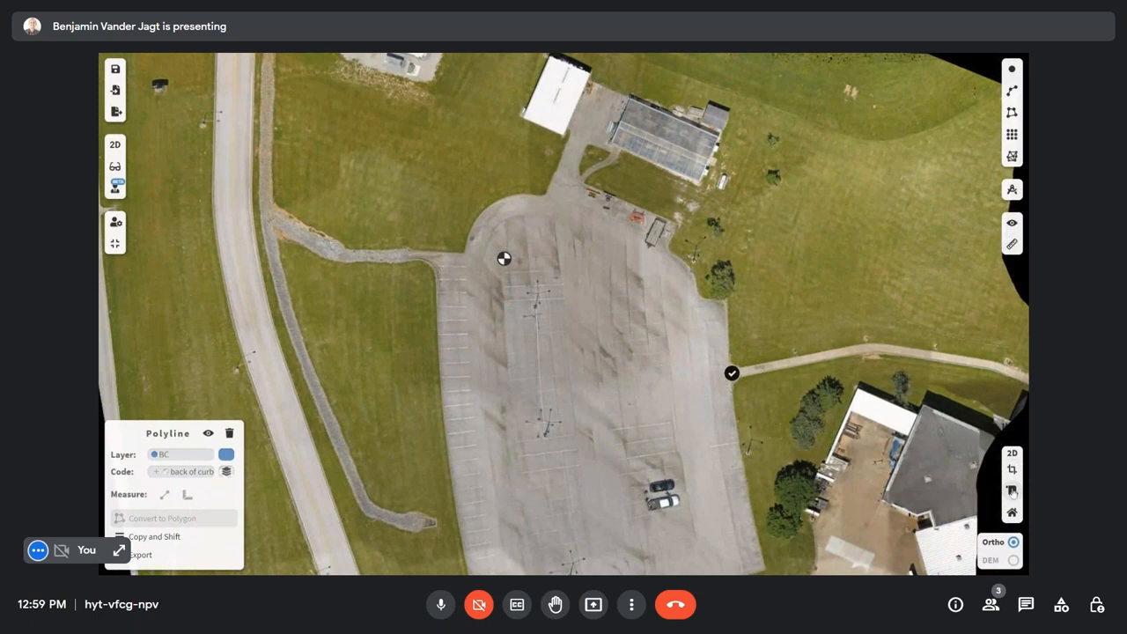
mouse_move(1011, 489)
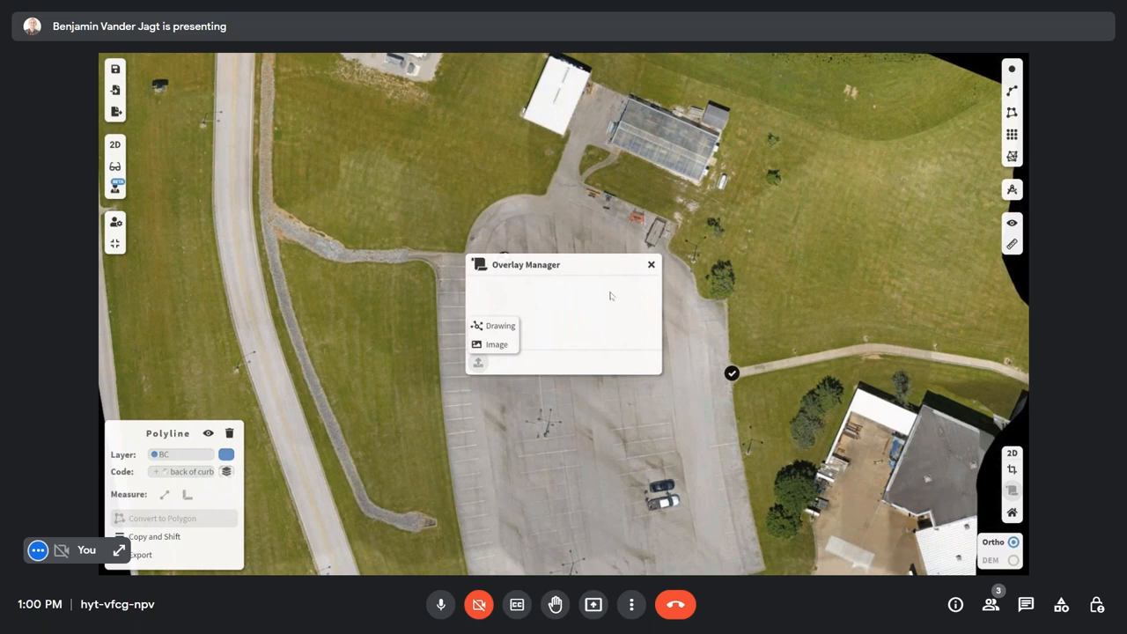
- Move the Overlay Manager aside, close it and return to the 3D parking-lot view
drag(524, 264, 761, 373)
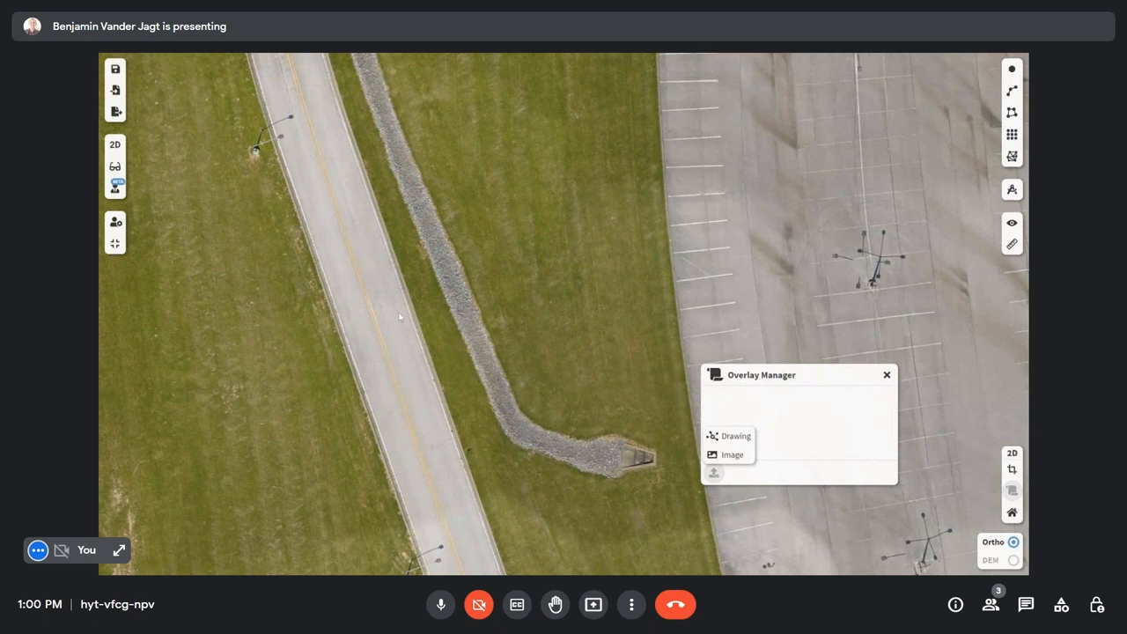
click(114, 145)
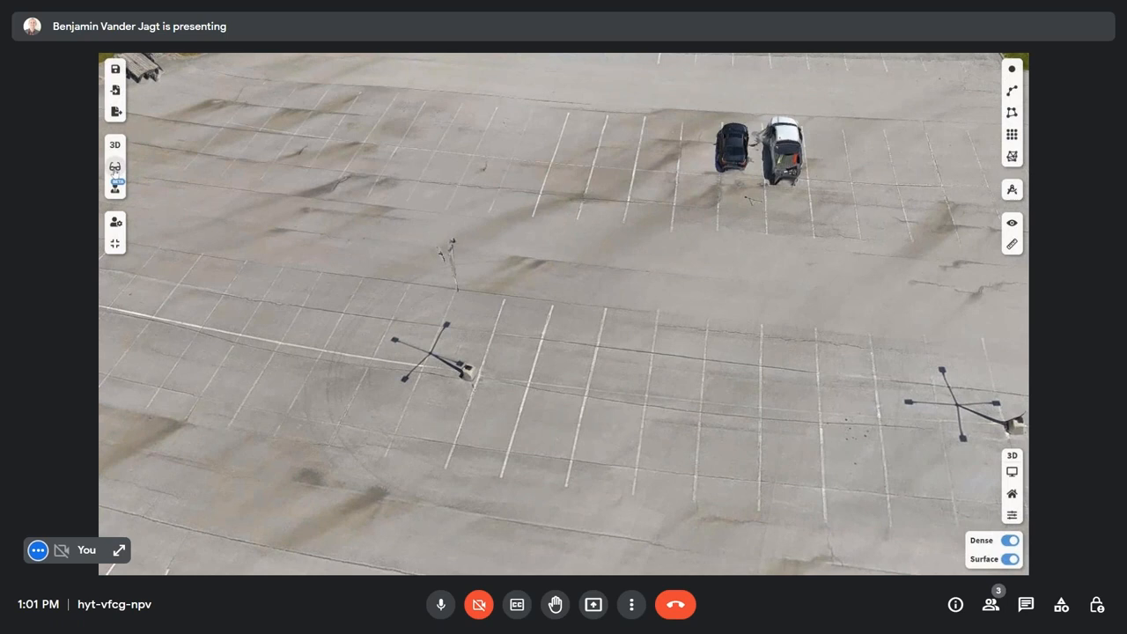
- Start a Stereo Reconstruction measurement
click(115, 167)
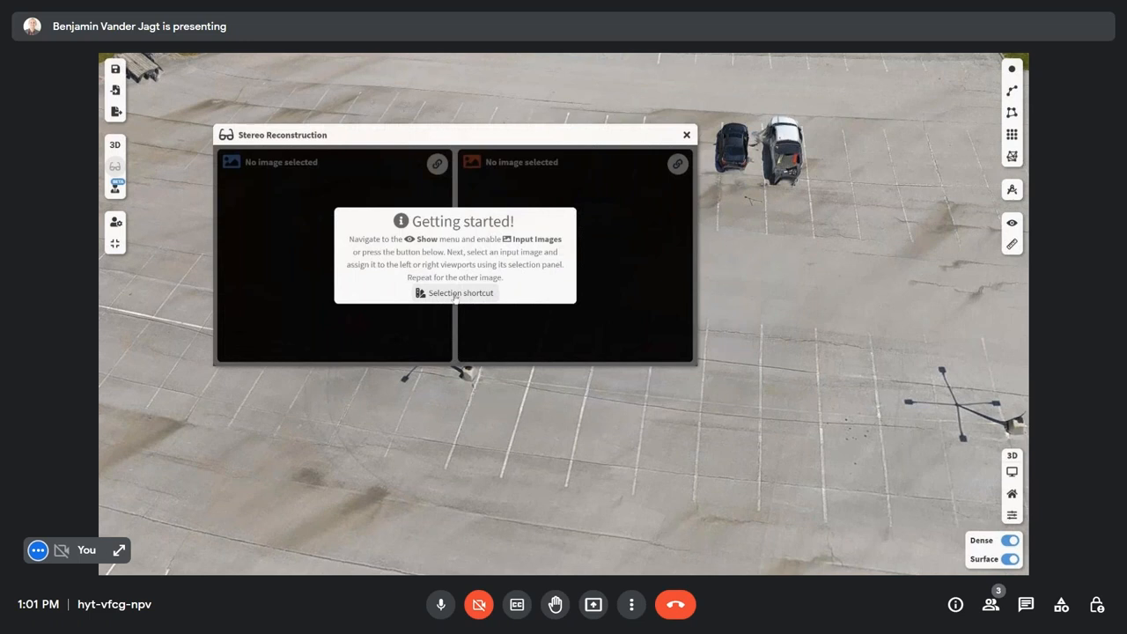
mouse_move(454, 292)
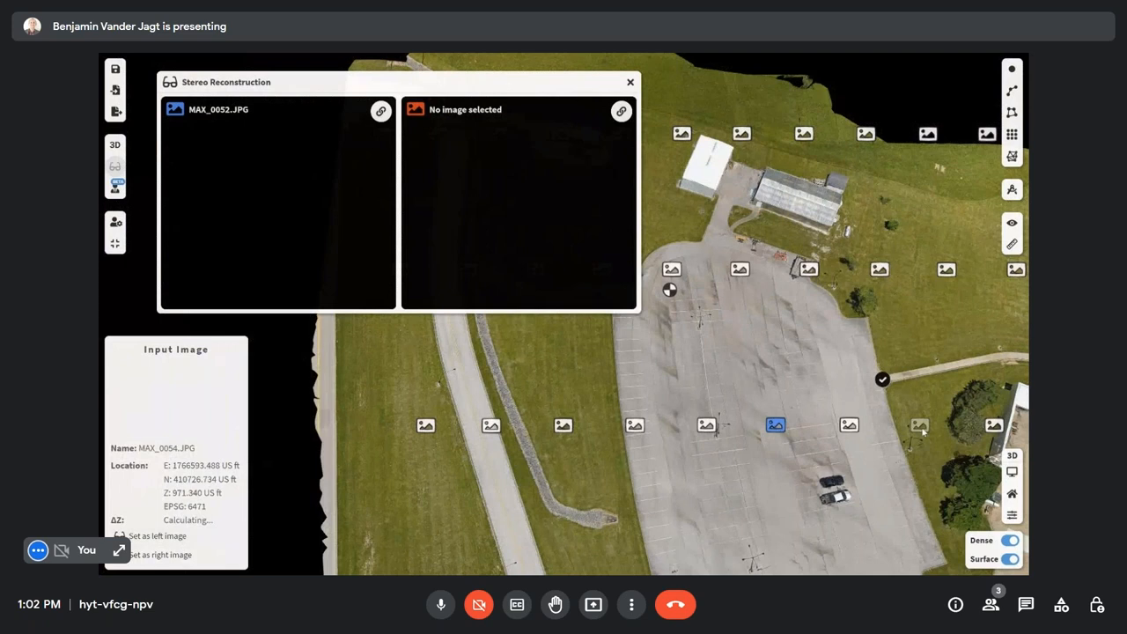
- Assign a second drone photo to the right viewport and measure the light-pole top
click(158, 553)
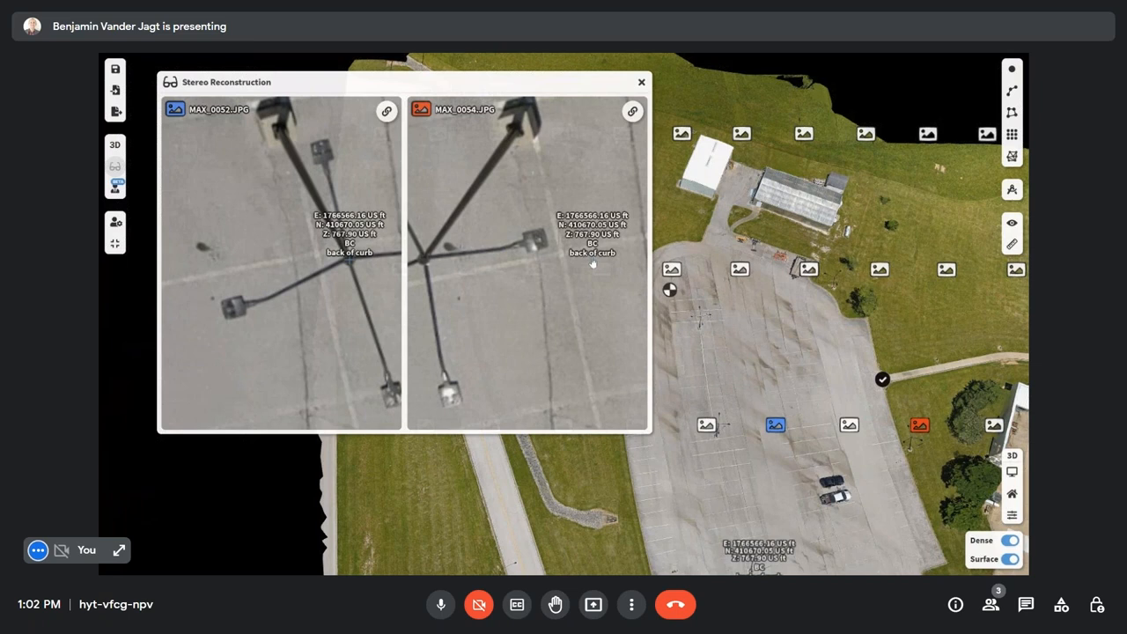
click(592, 263)
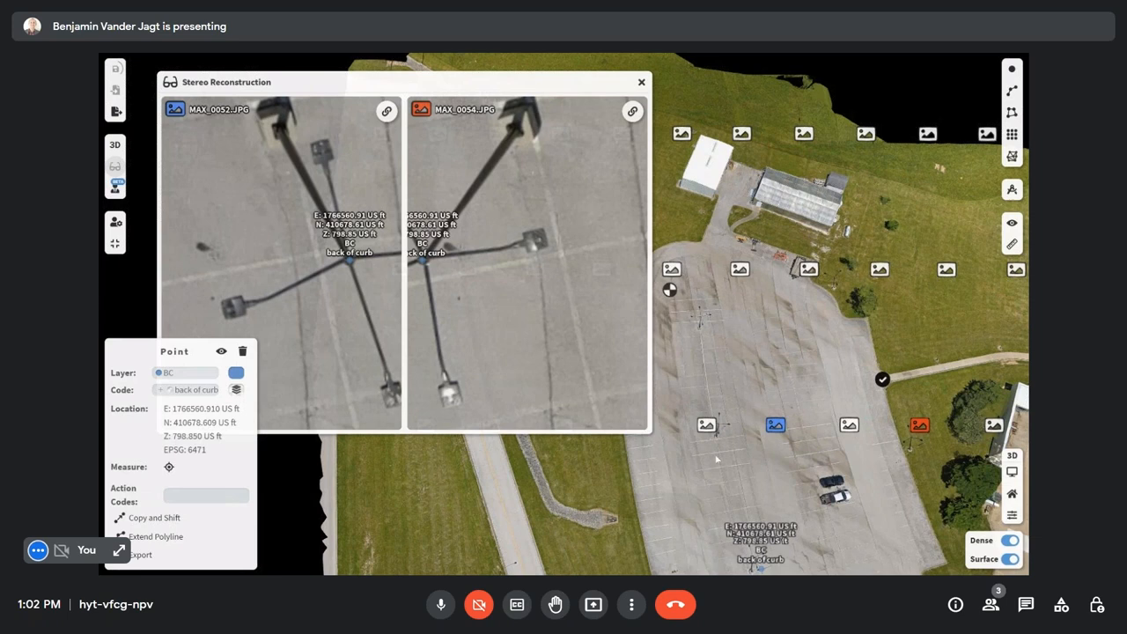
- Hide the Input Images markers and close Stereo Reconstruction, leaving the pole point in 3D
click(1011, 190)
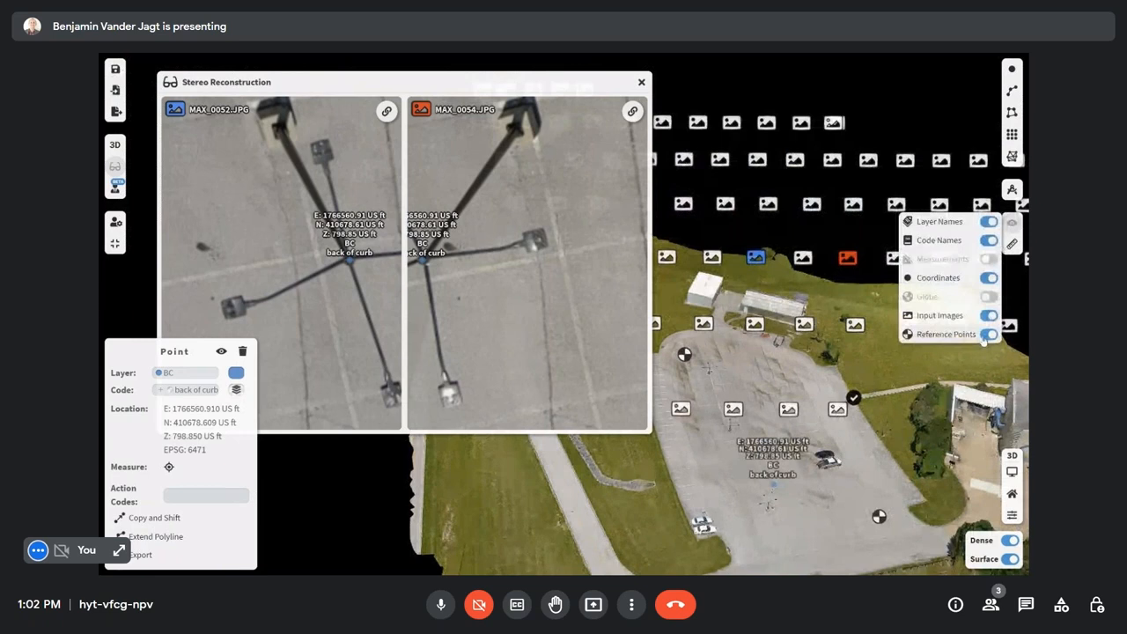
click(988, 314)
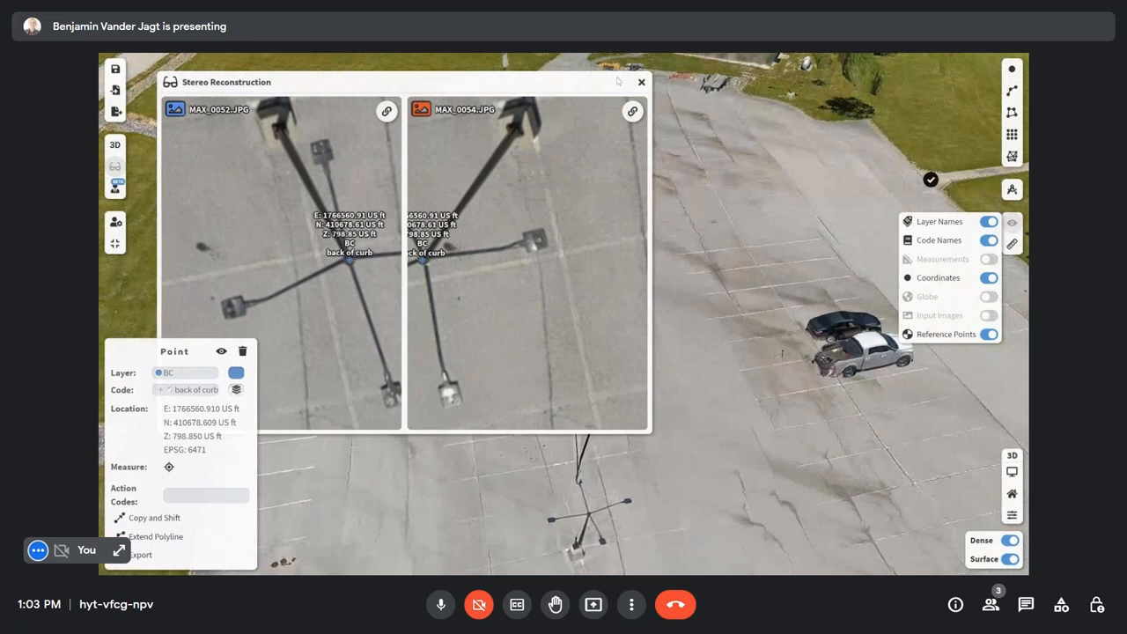
click(641, 82)
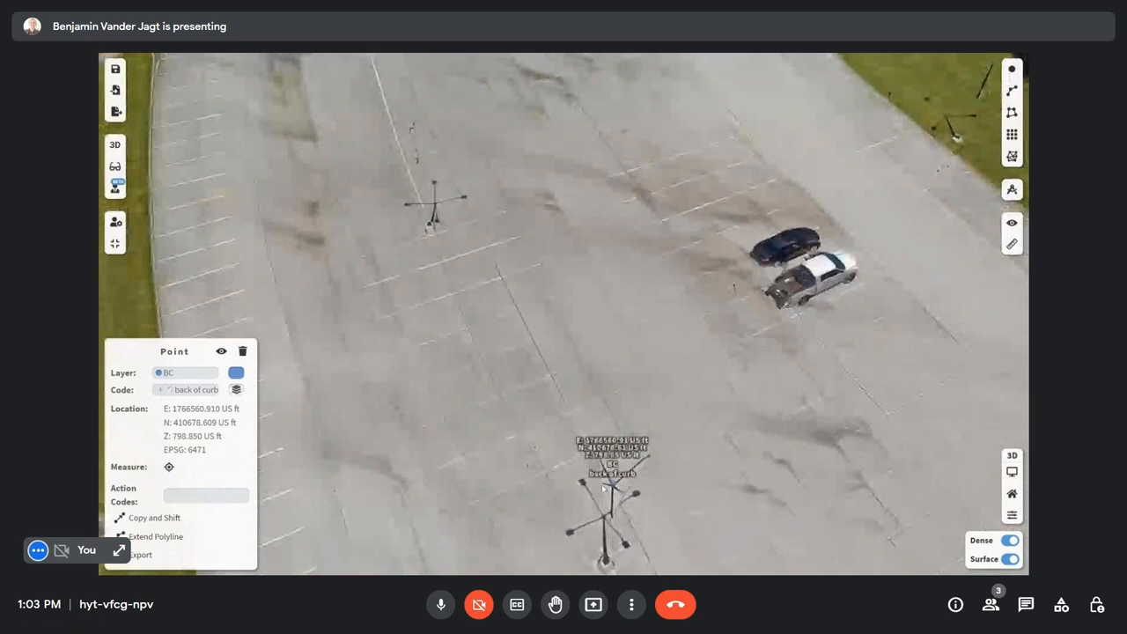